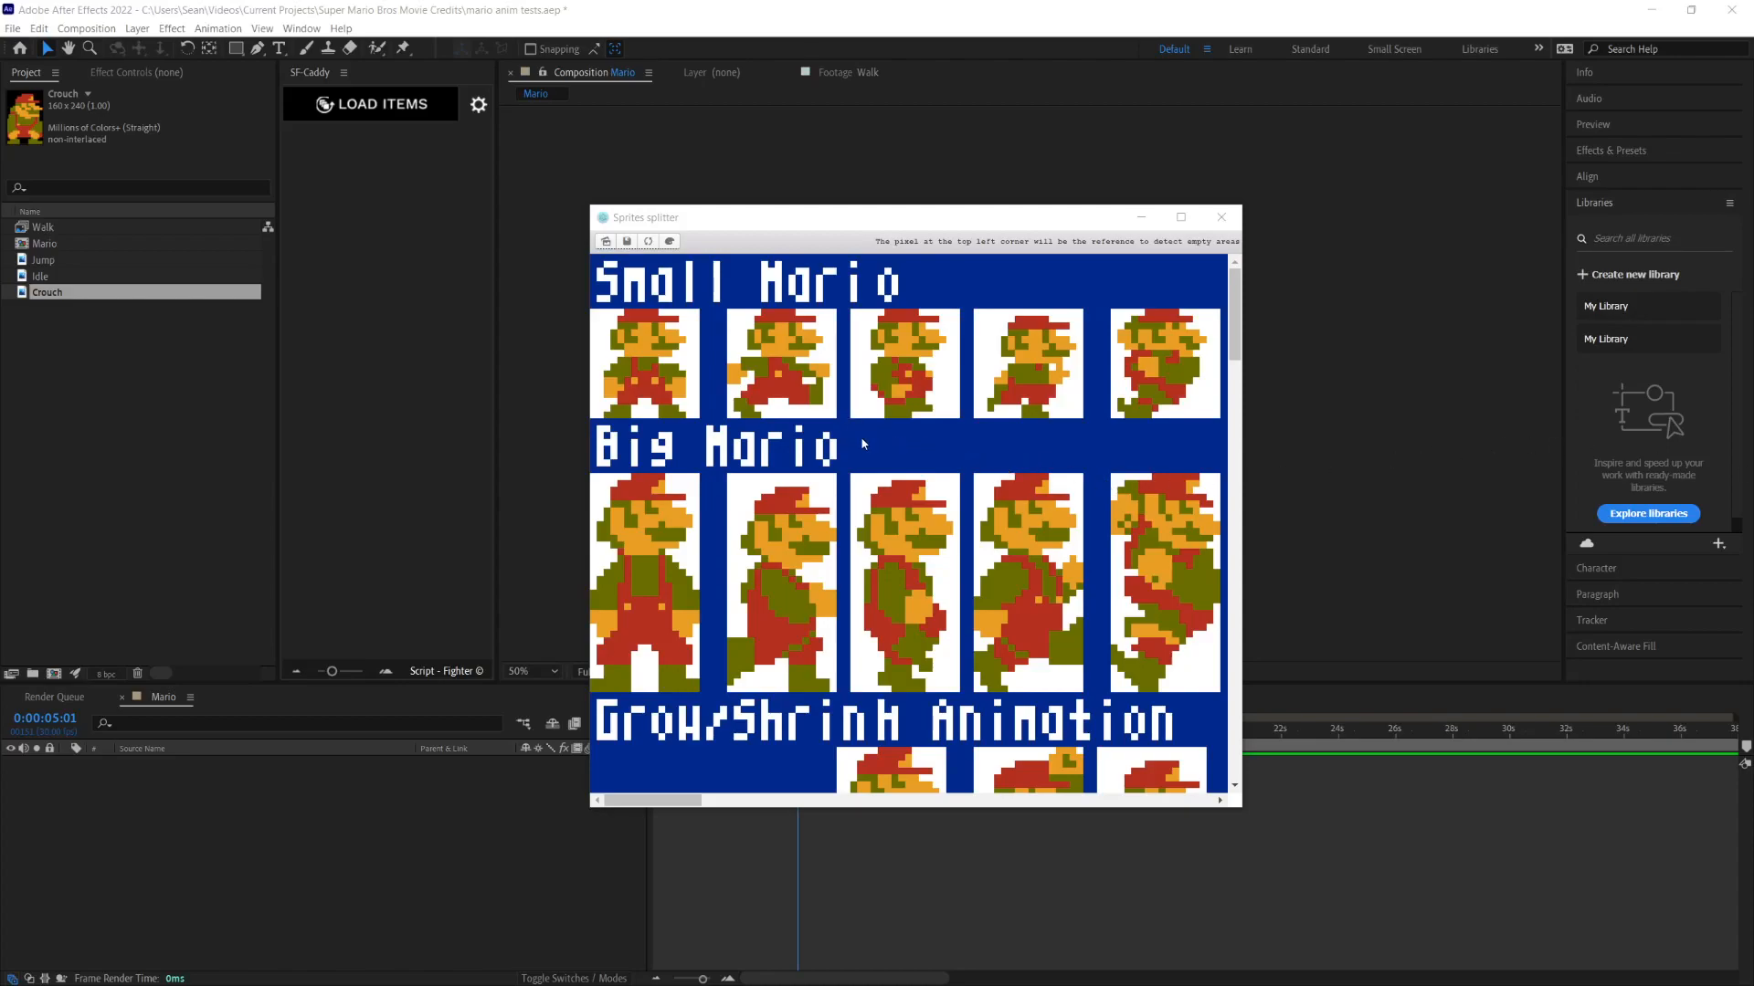
mouse_move(749, 411)
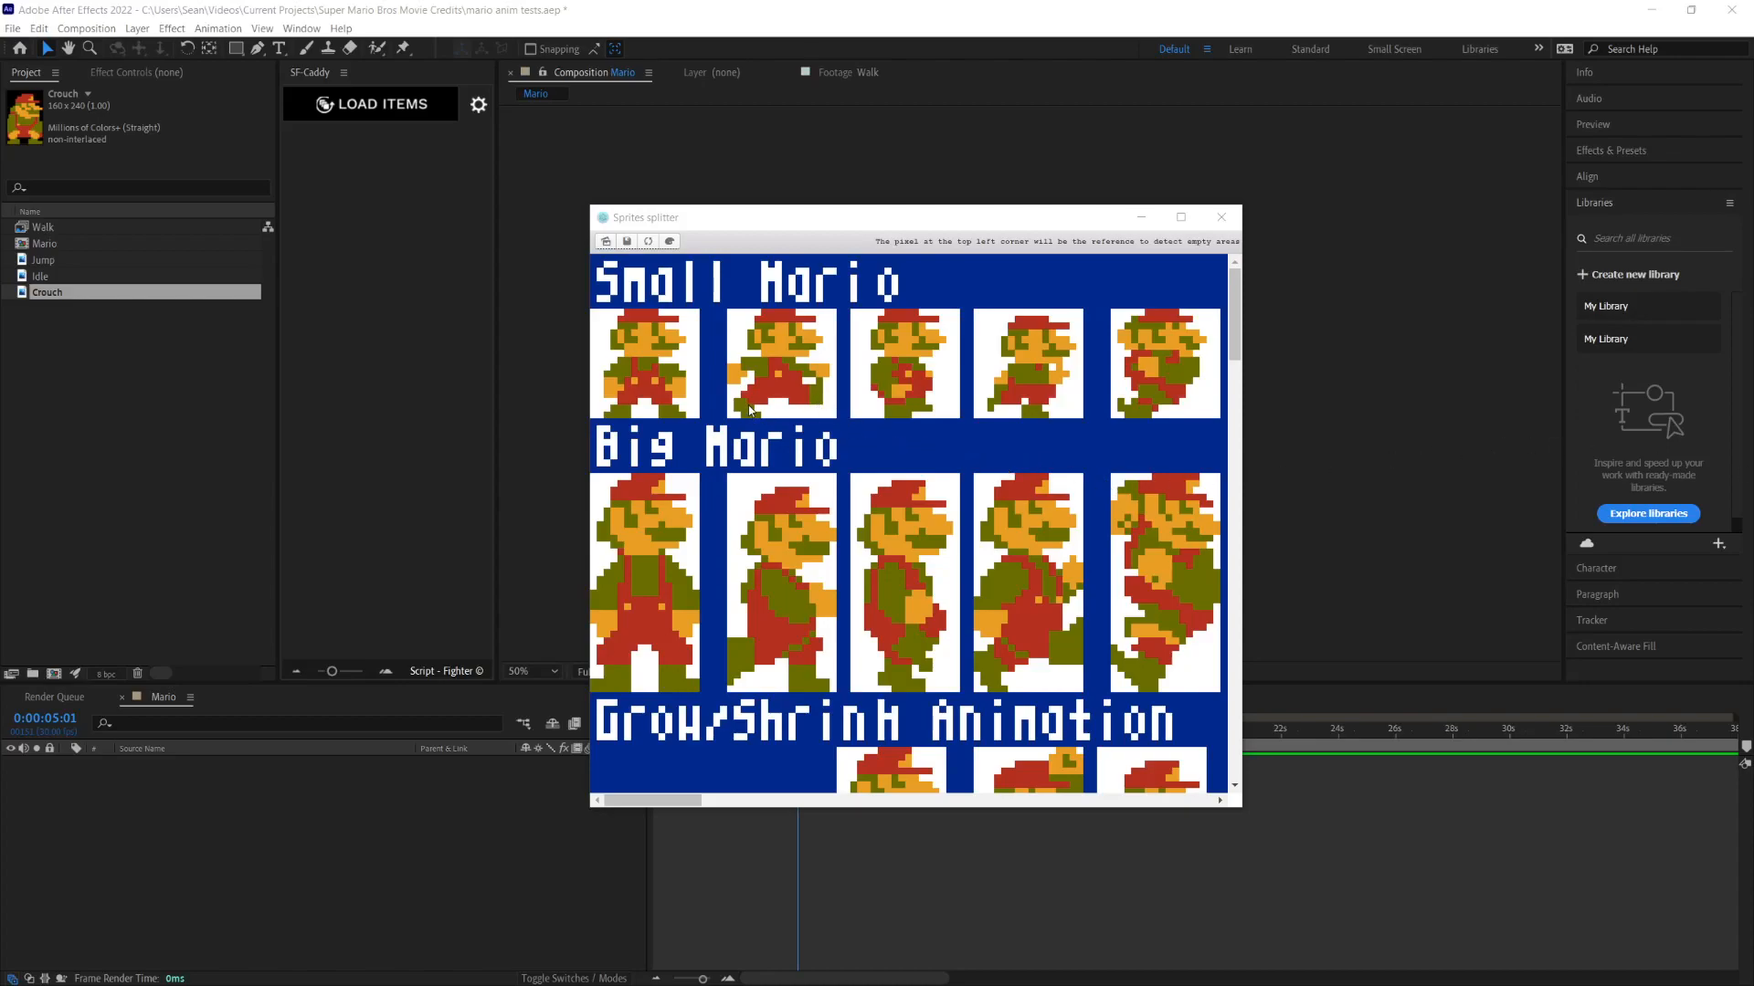
mouse_move(751, 221)
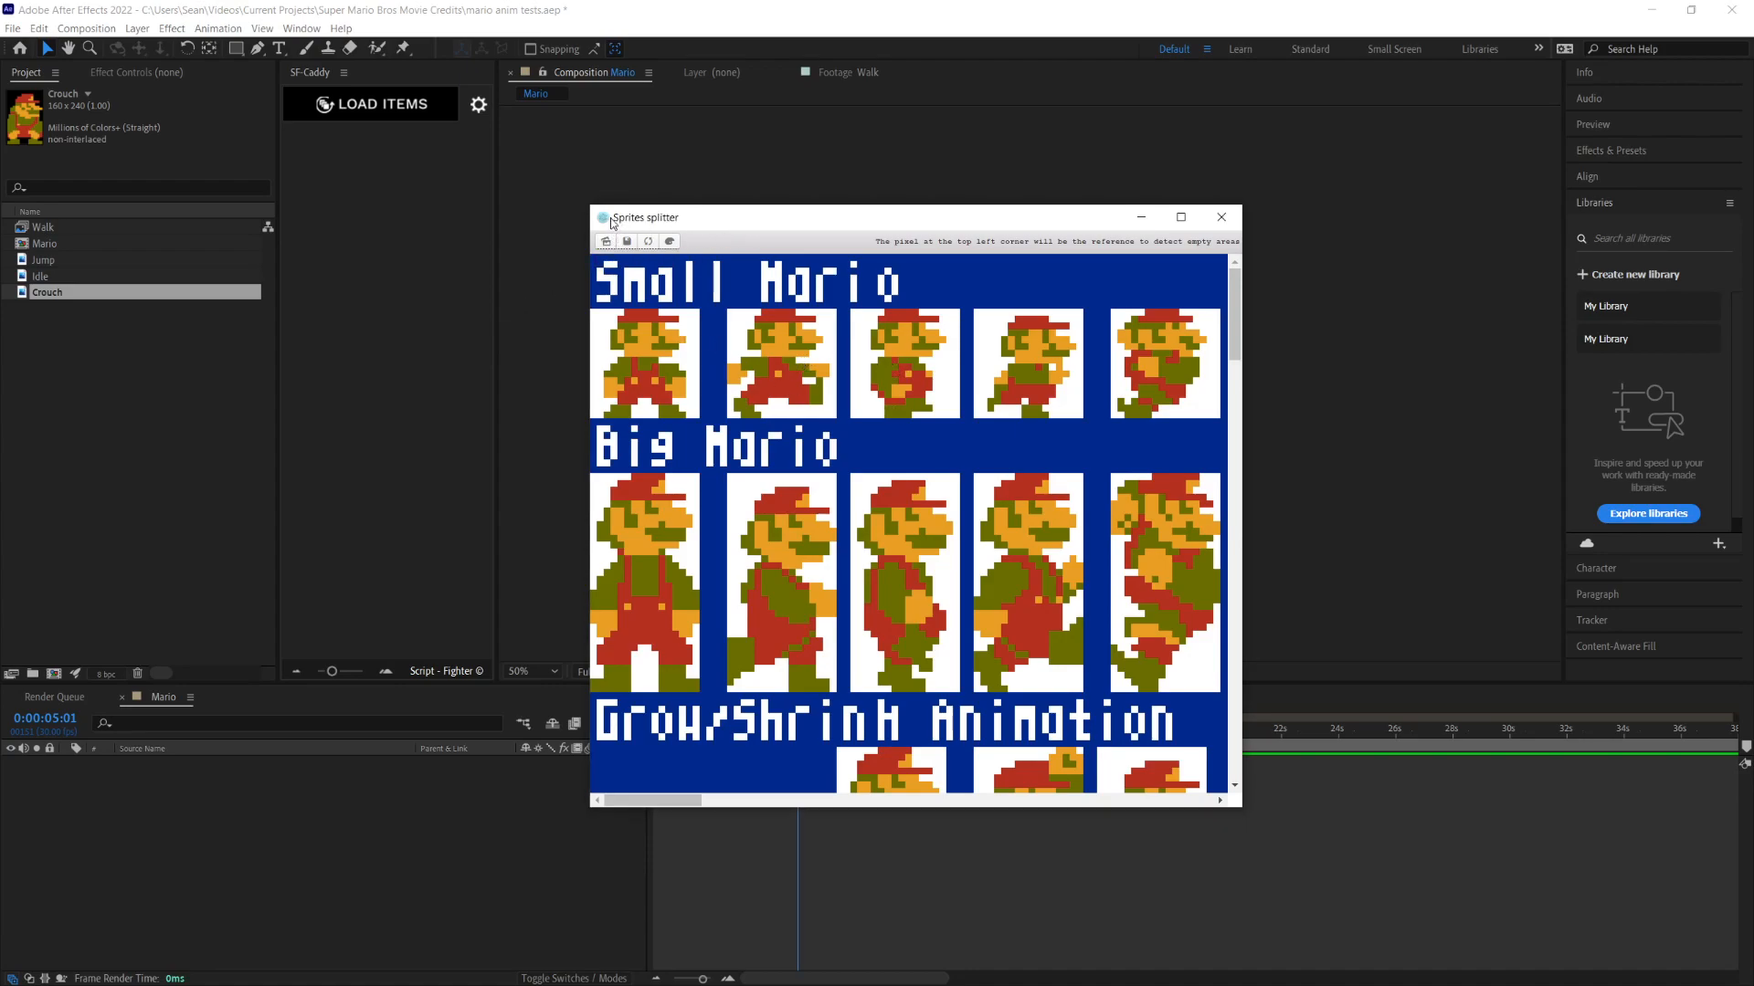
mouse_move(816, 372)
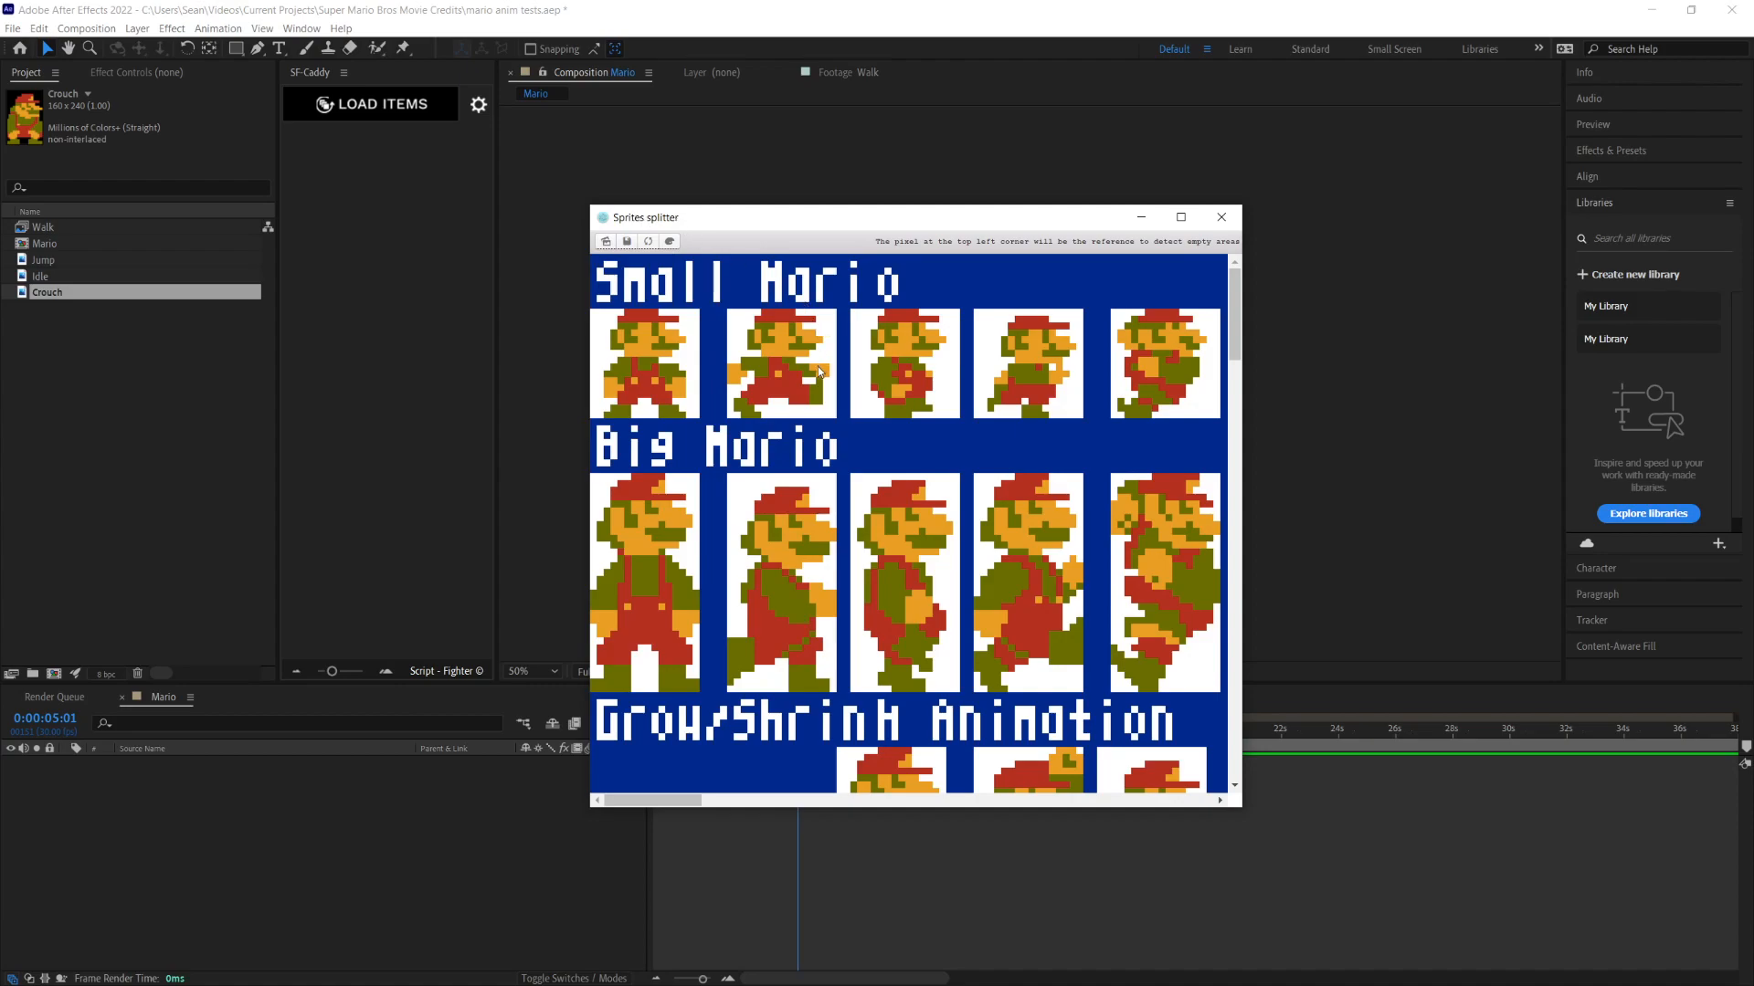
Step: Select the three Small Mario walking frames on the sprite sheet
left_click(780, 364)
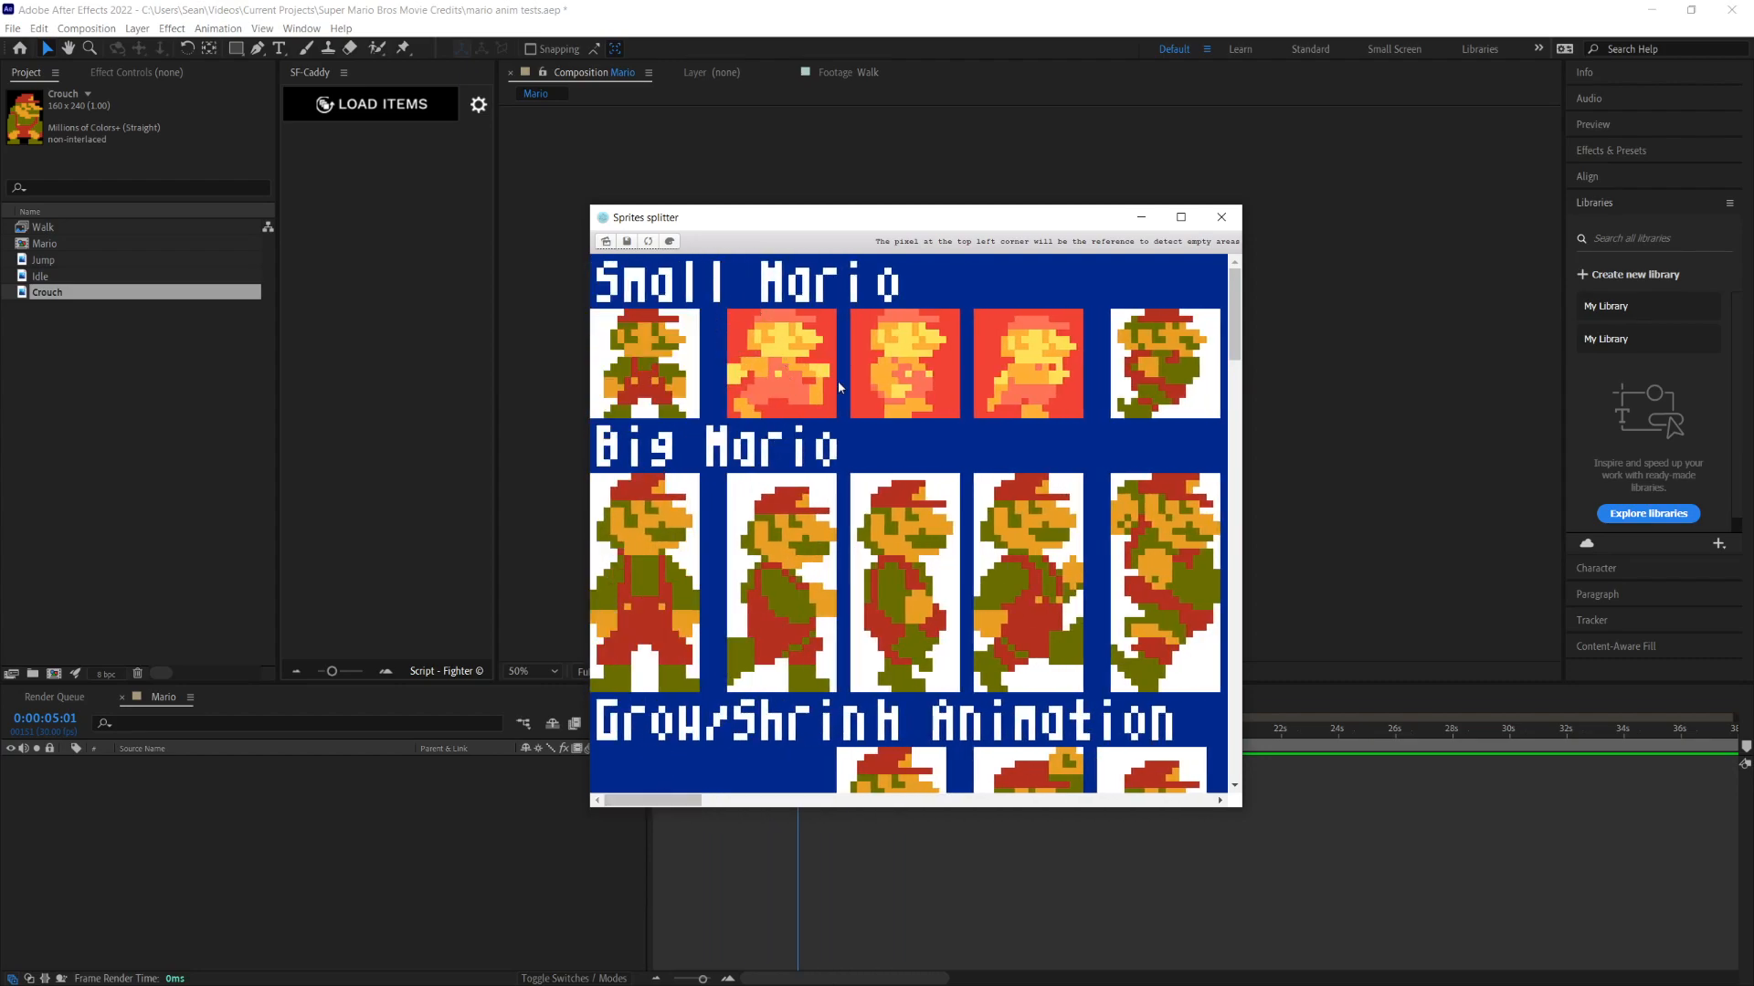
mouse_move(627, 241)
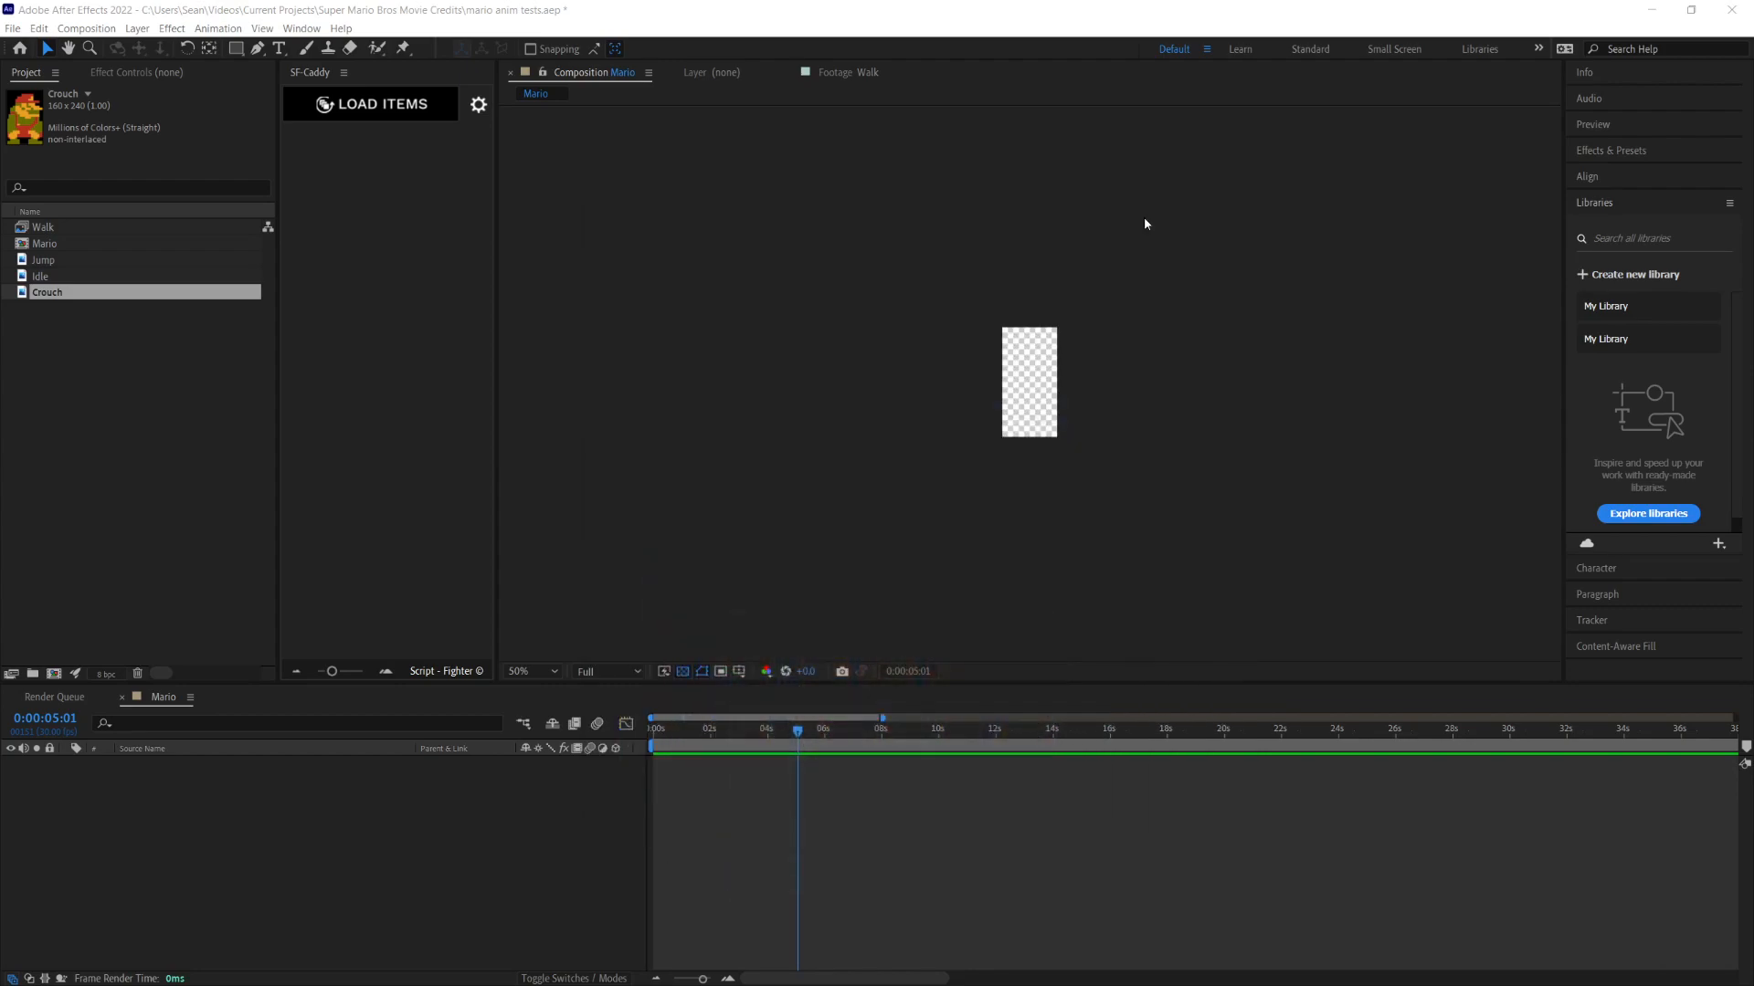
Step: Delete the old Walk item and import 0.png–2.png as an image sequence renamed Walk
left_click(43, 226)
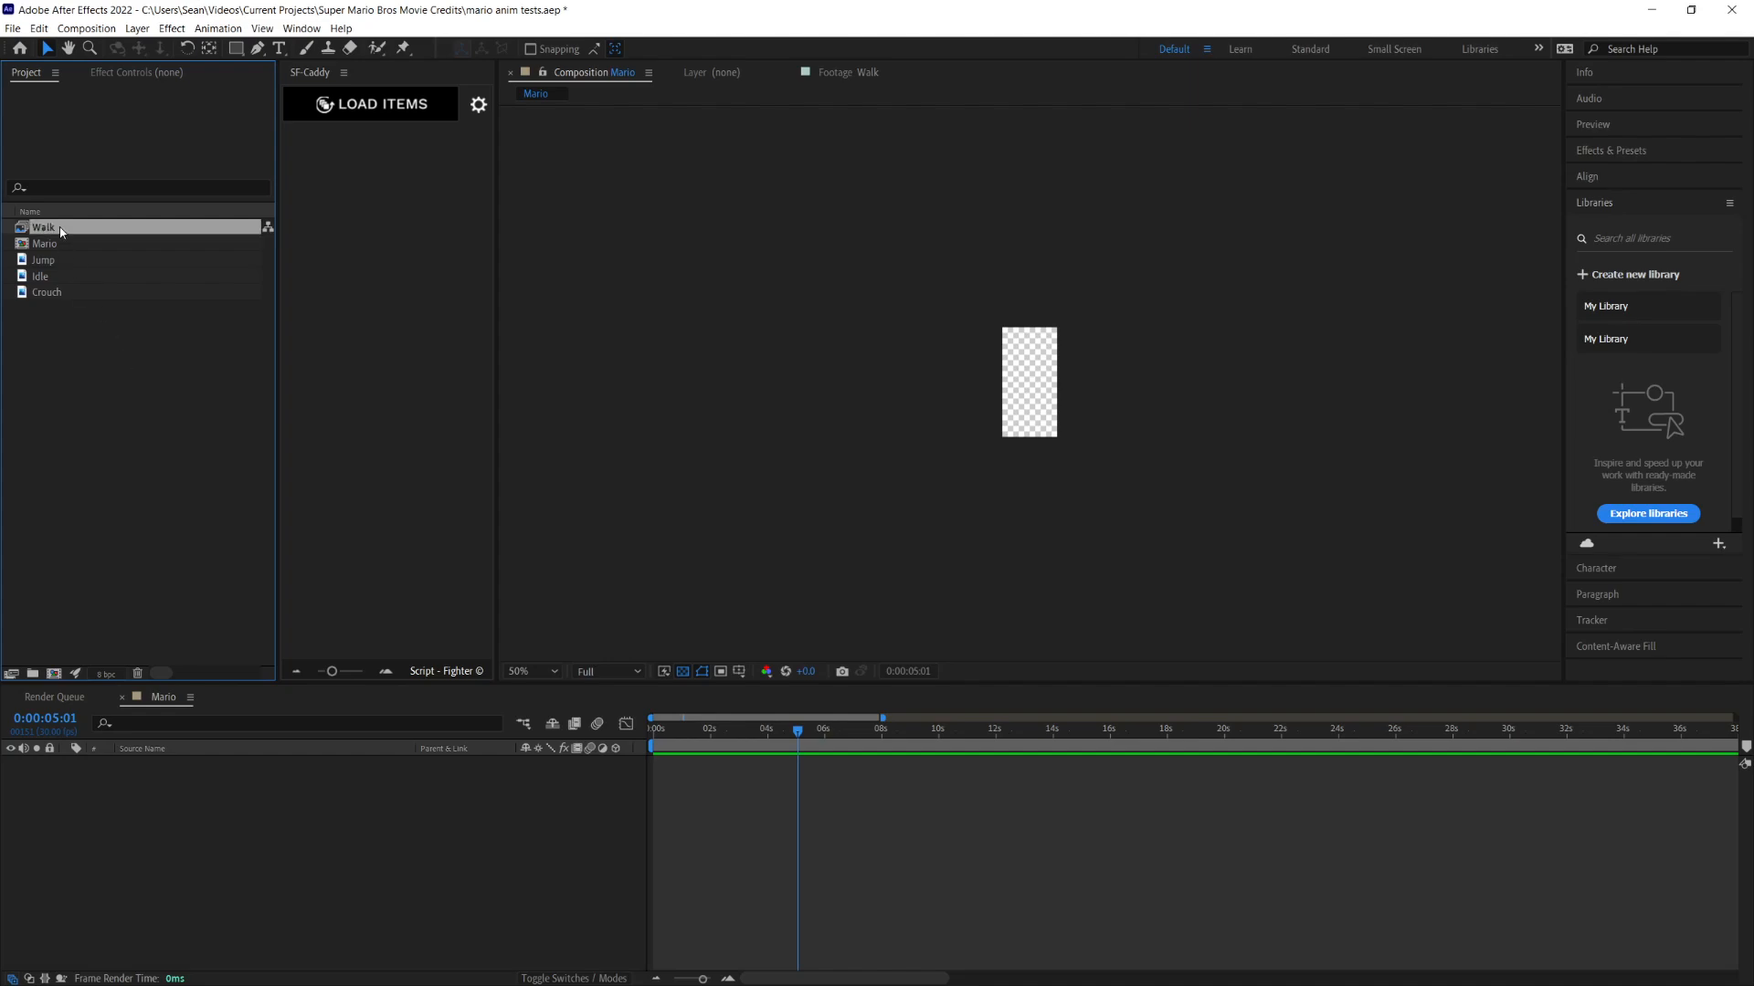
double_click(43, 227)
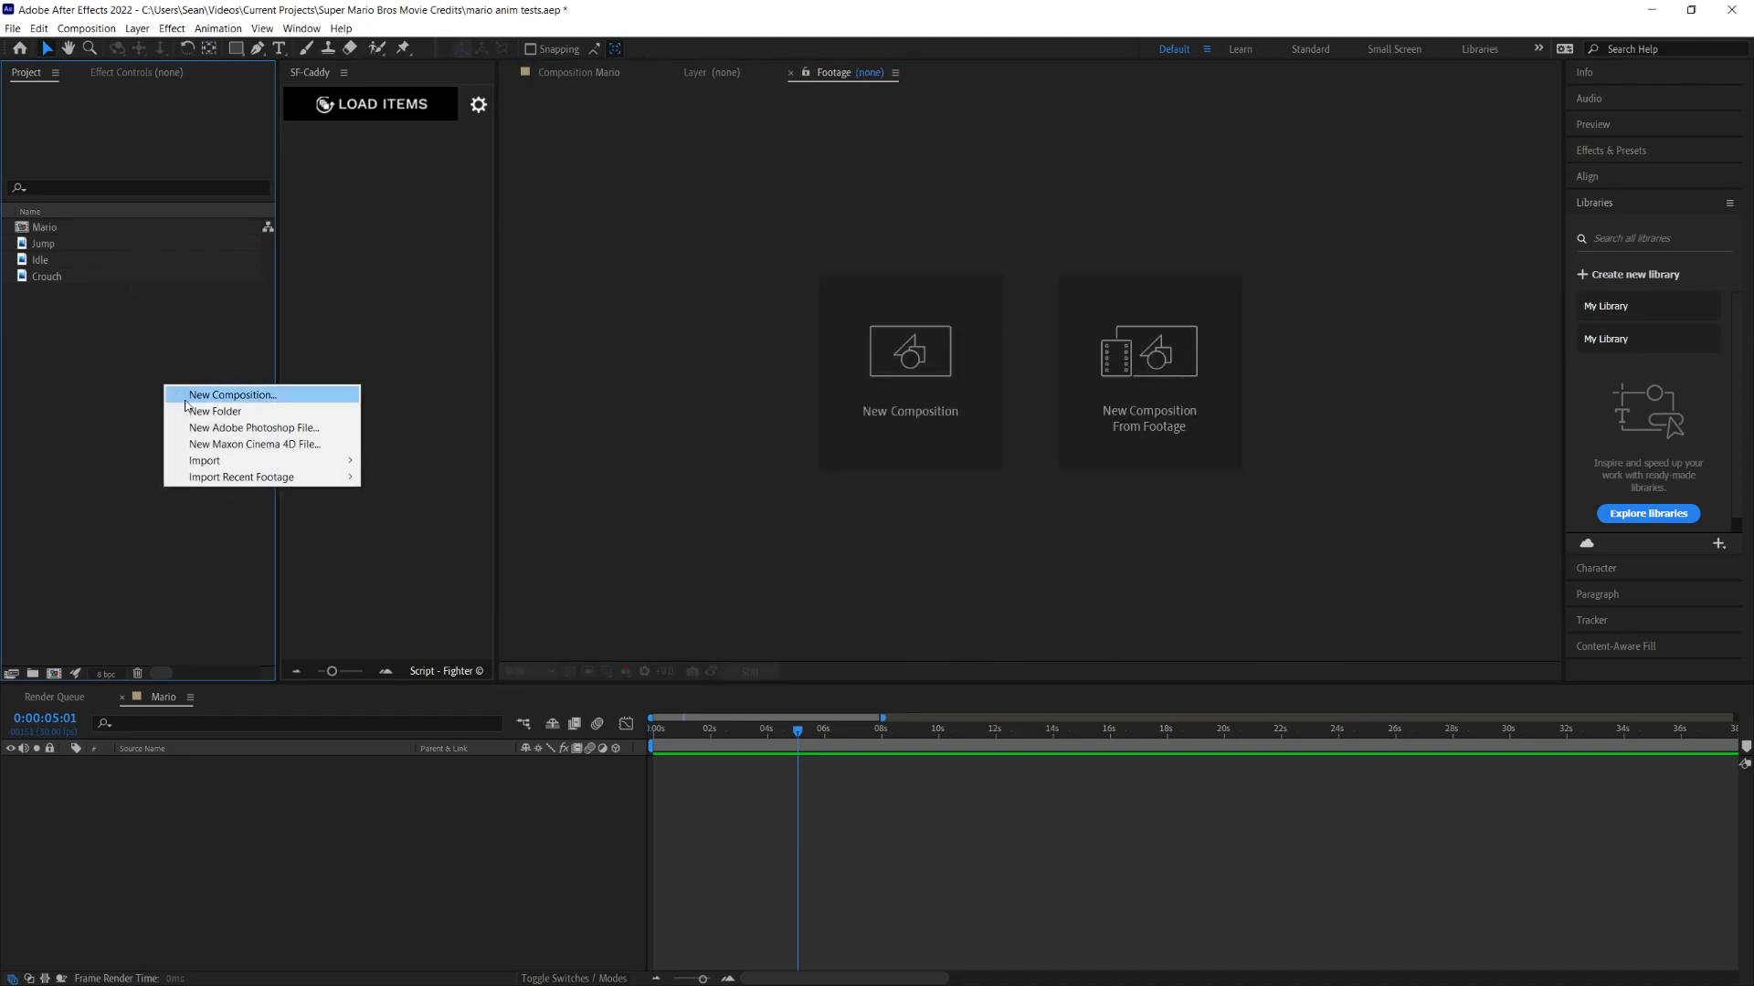
left_click(205, 460)
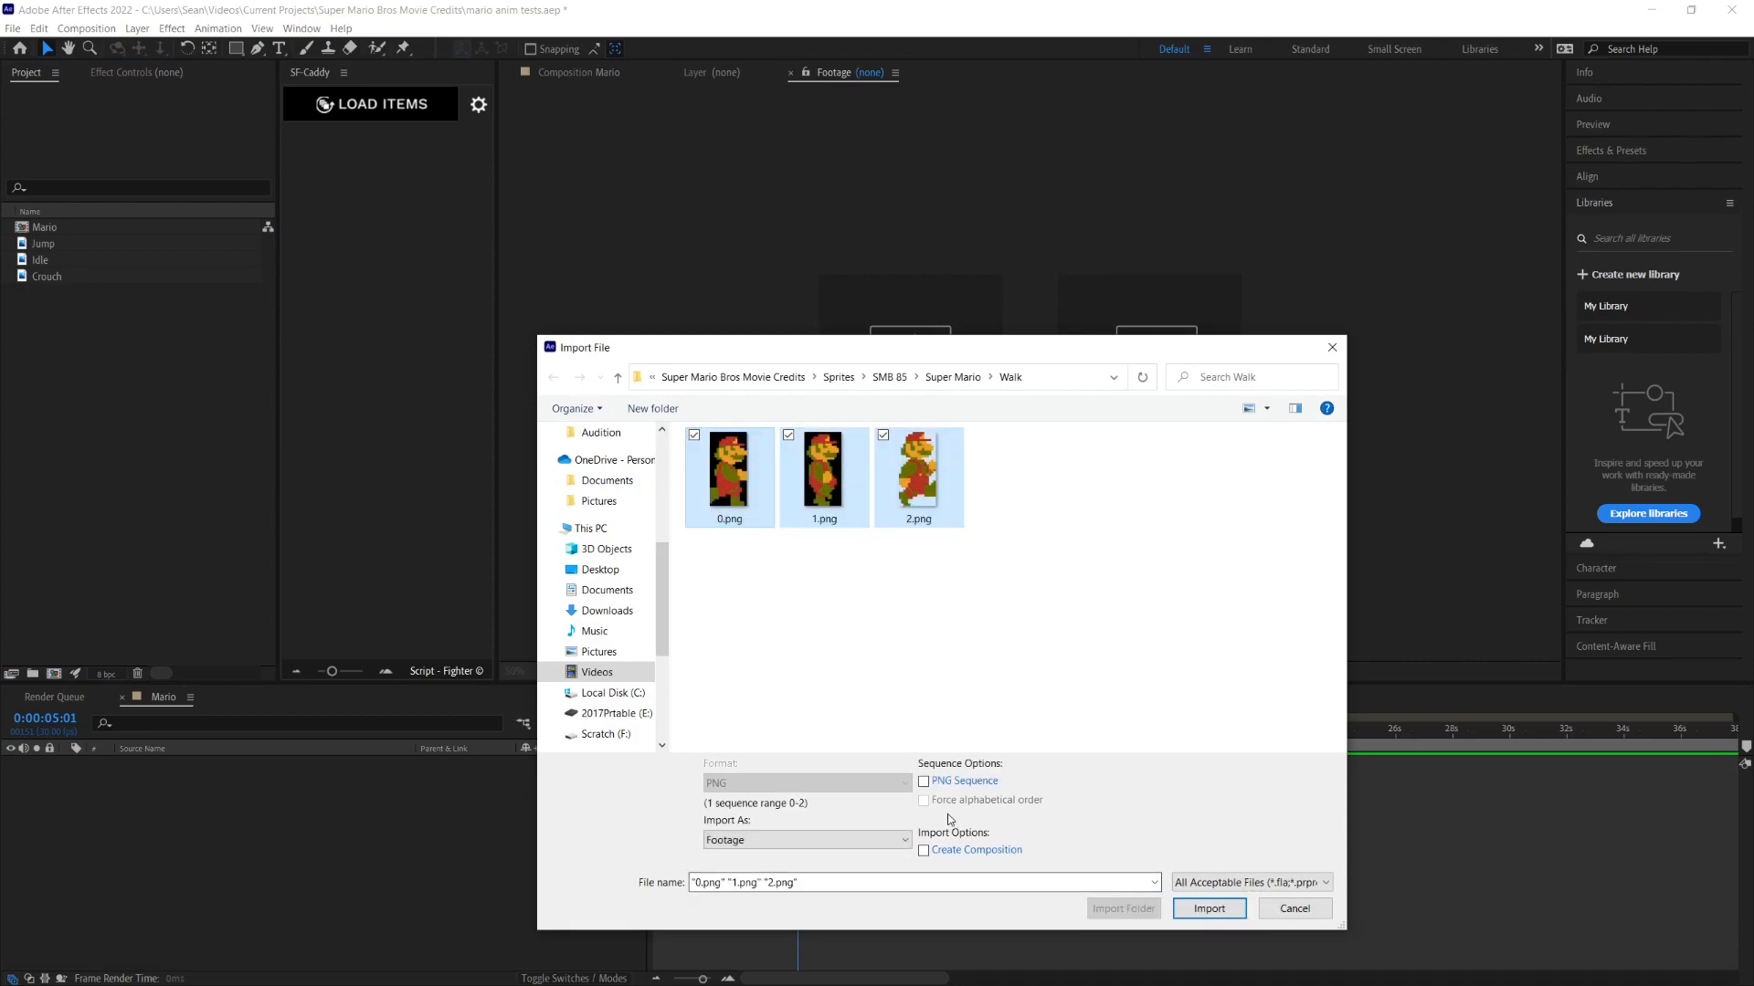
left_click(1207, 908)
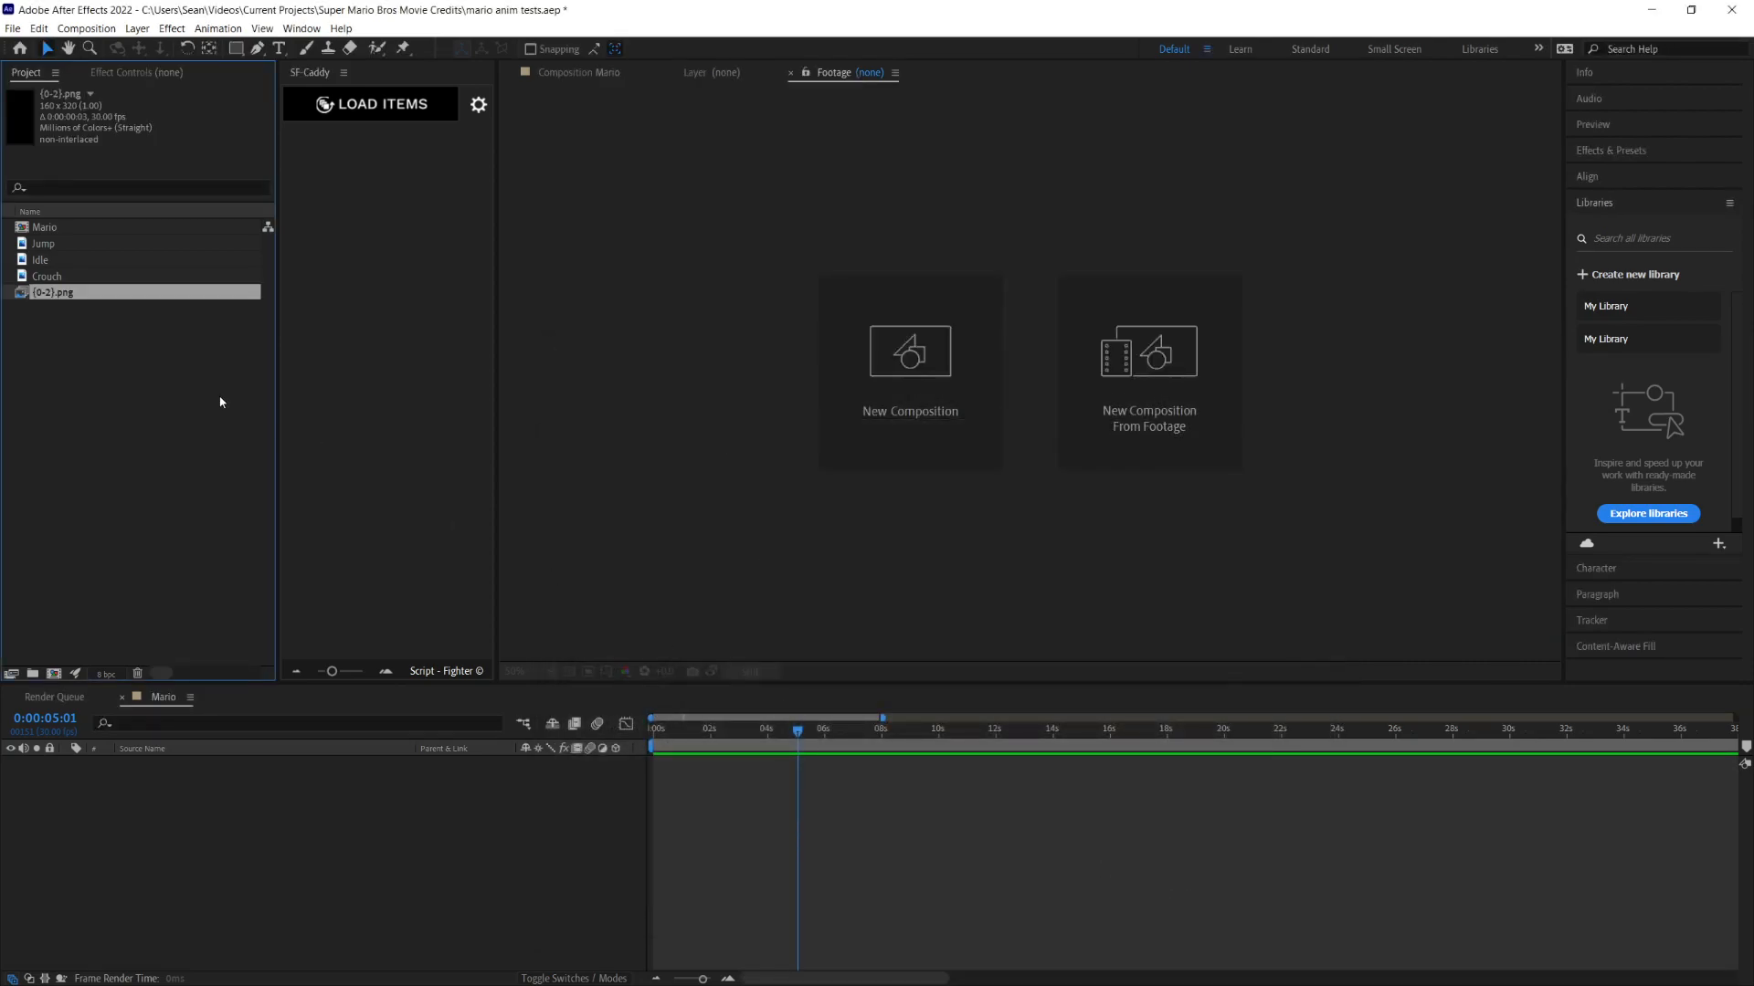
type("Wakj")
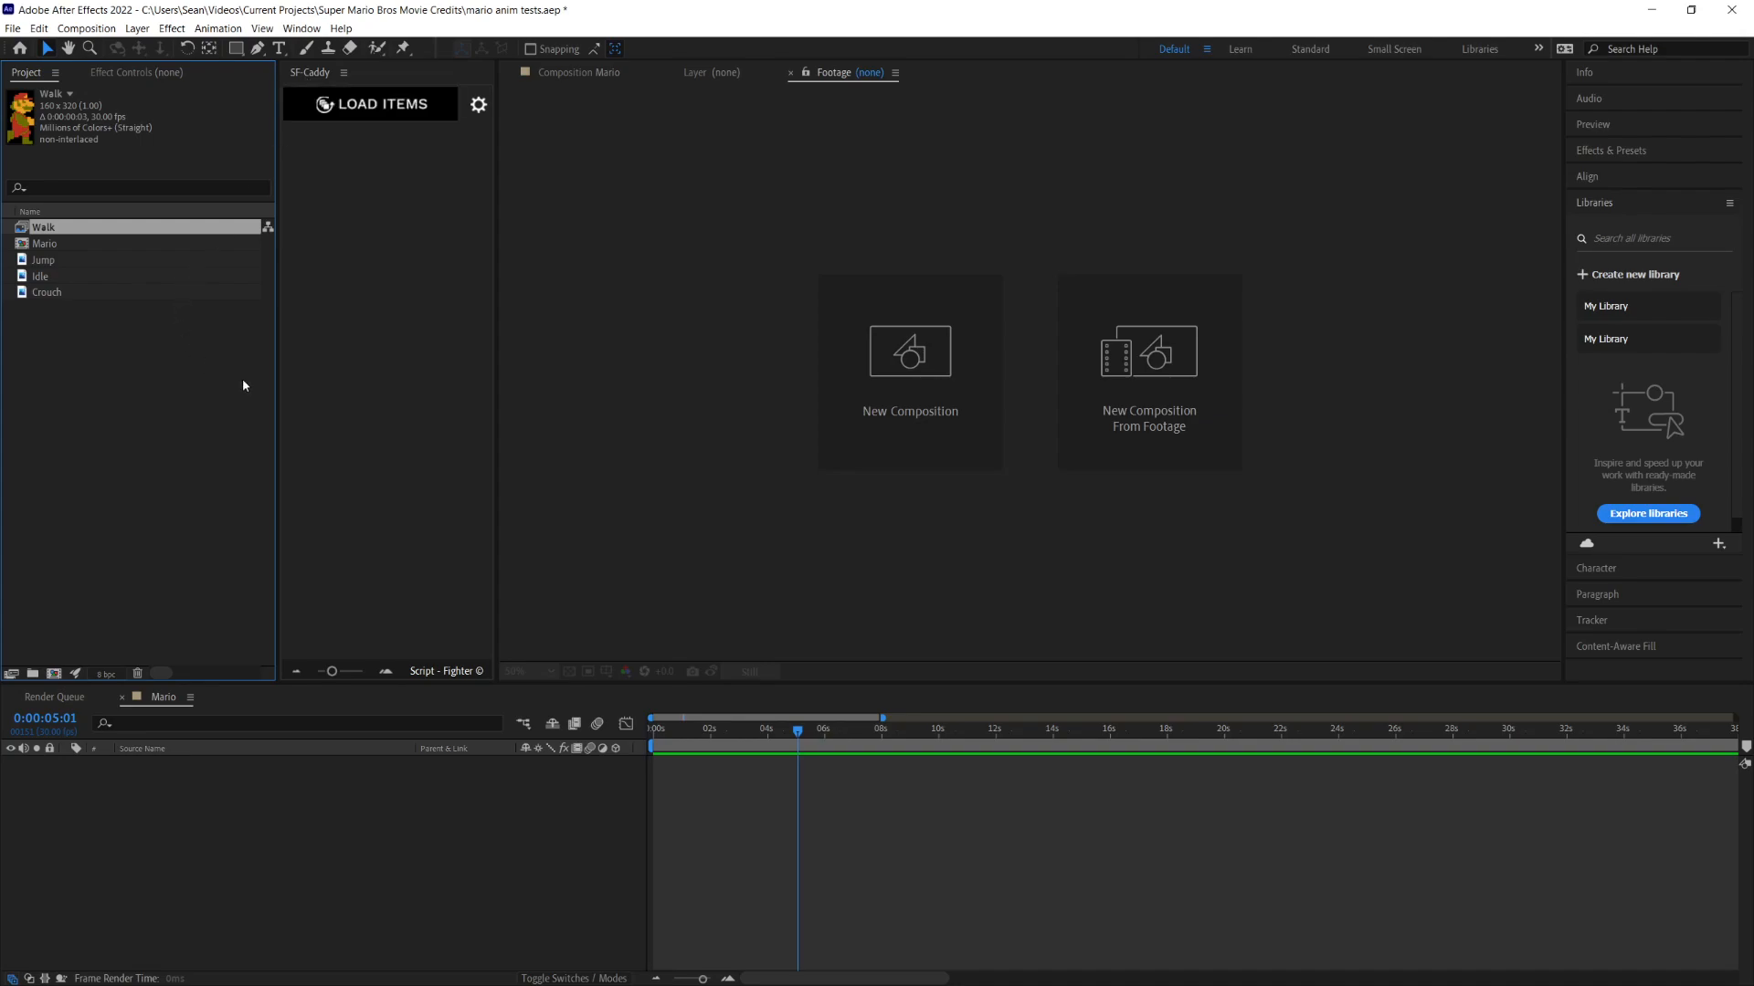
mouse_move(202, 354)
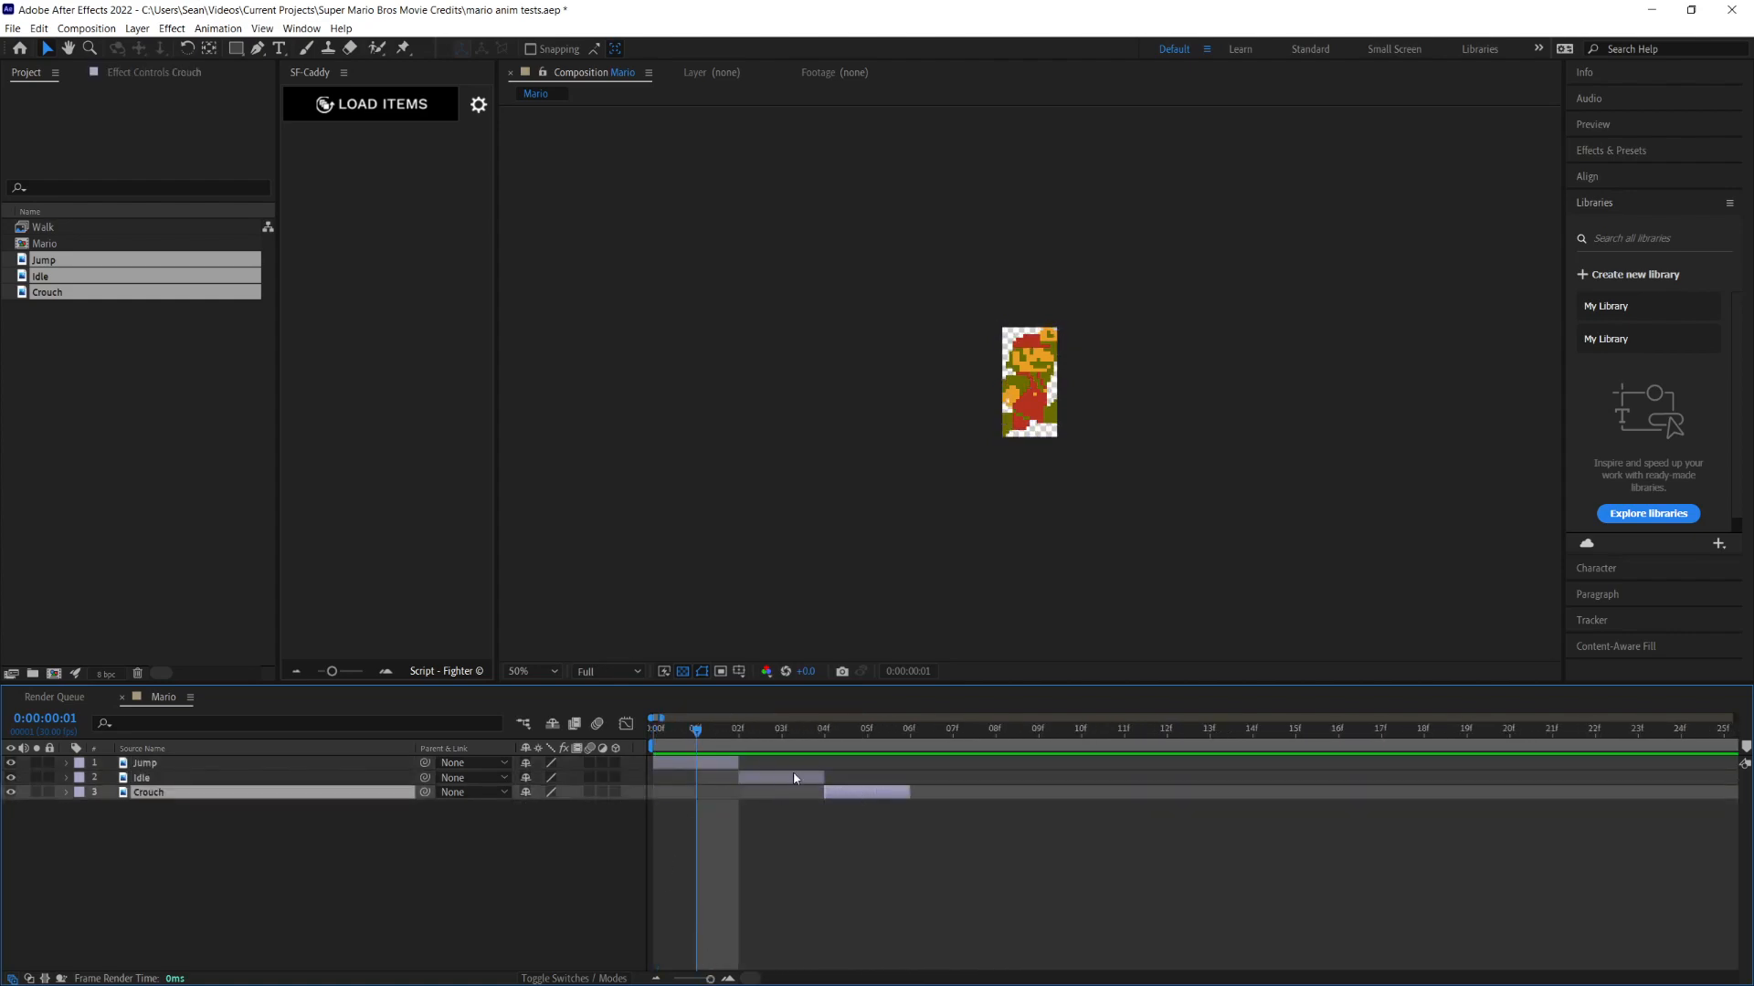
Step: Trim Jump, Idle and Crouch to one-frame clips and place Walk below Crouch in the Mario comp
left_click(146, 764)
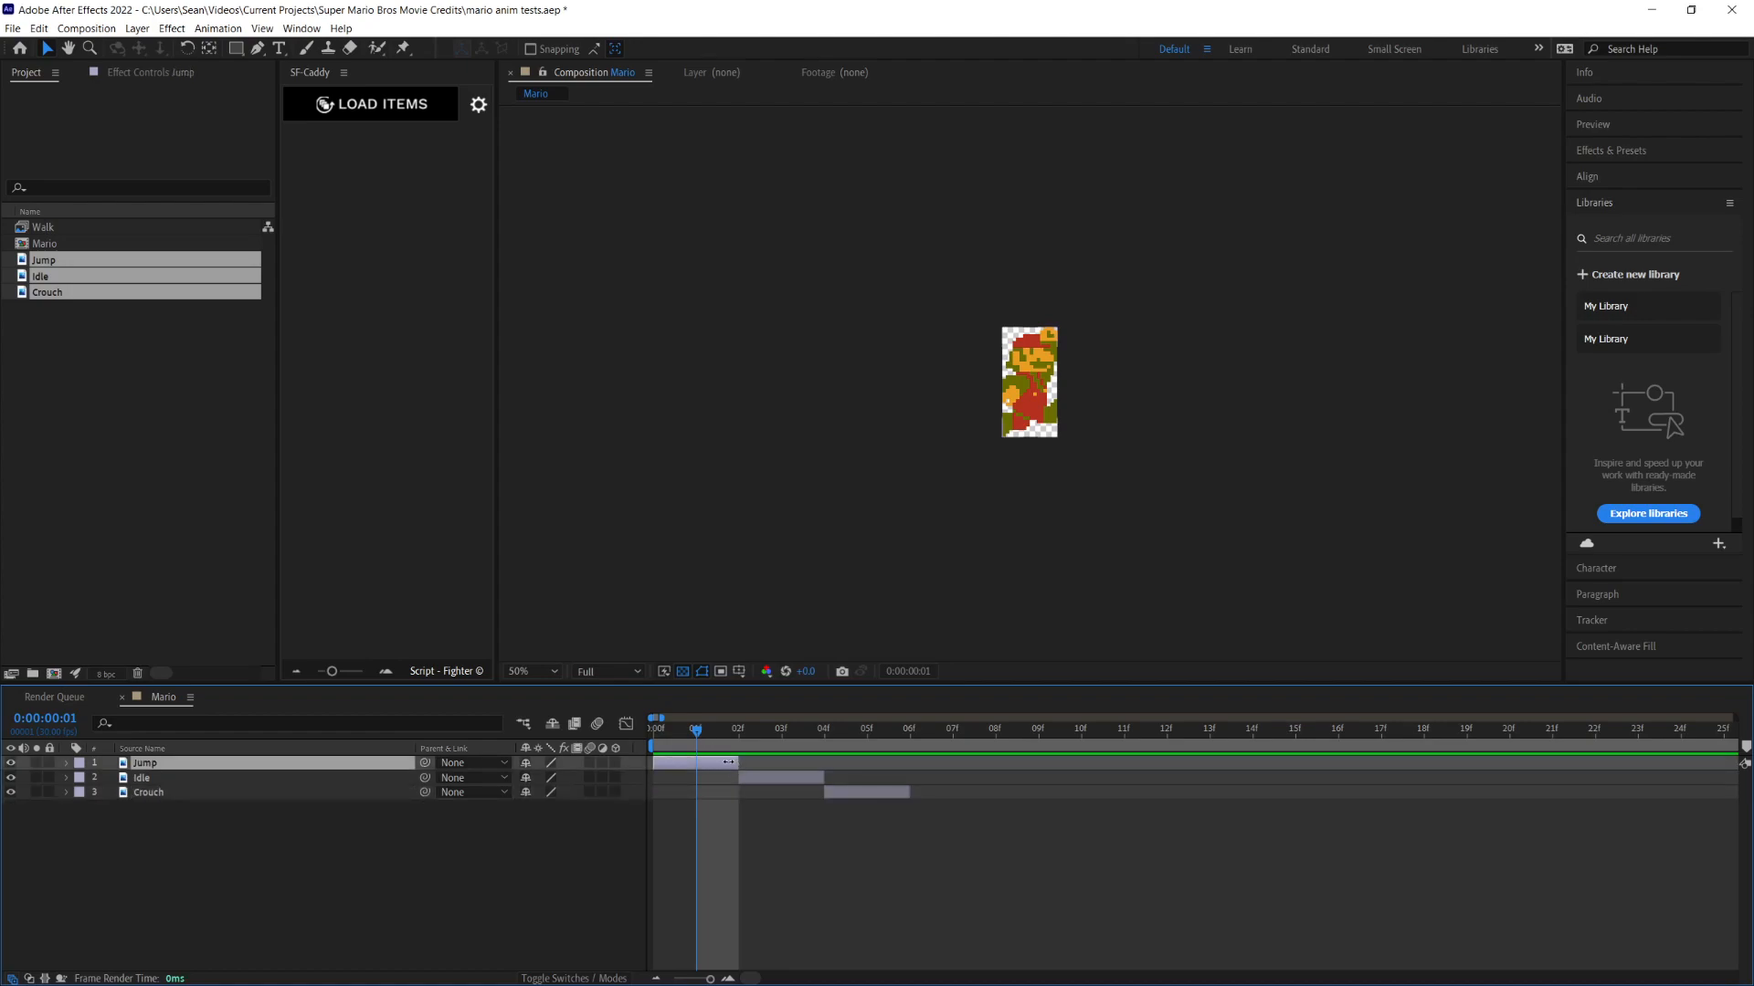
left_click(142, 778)
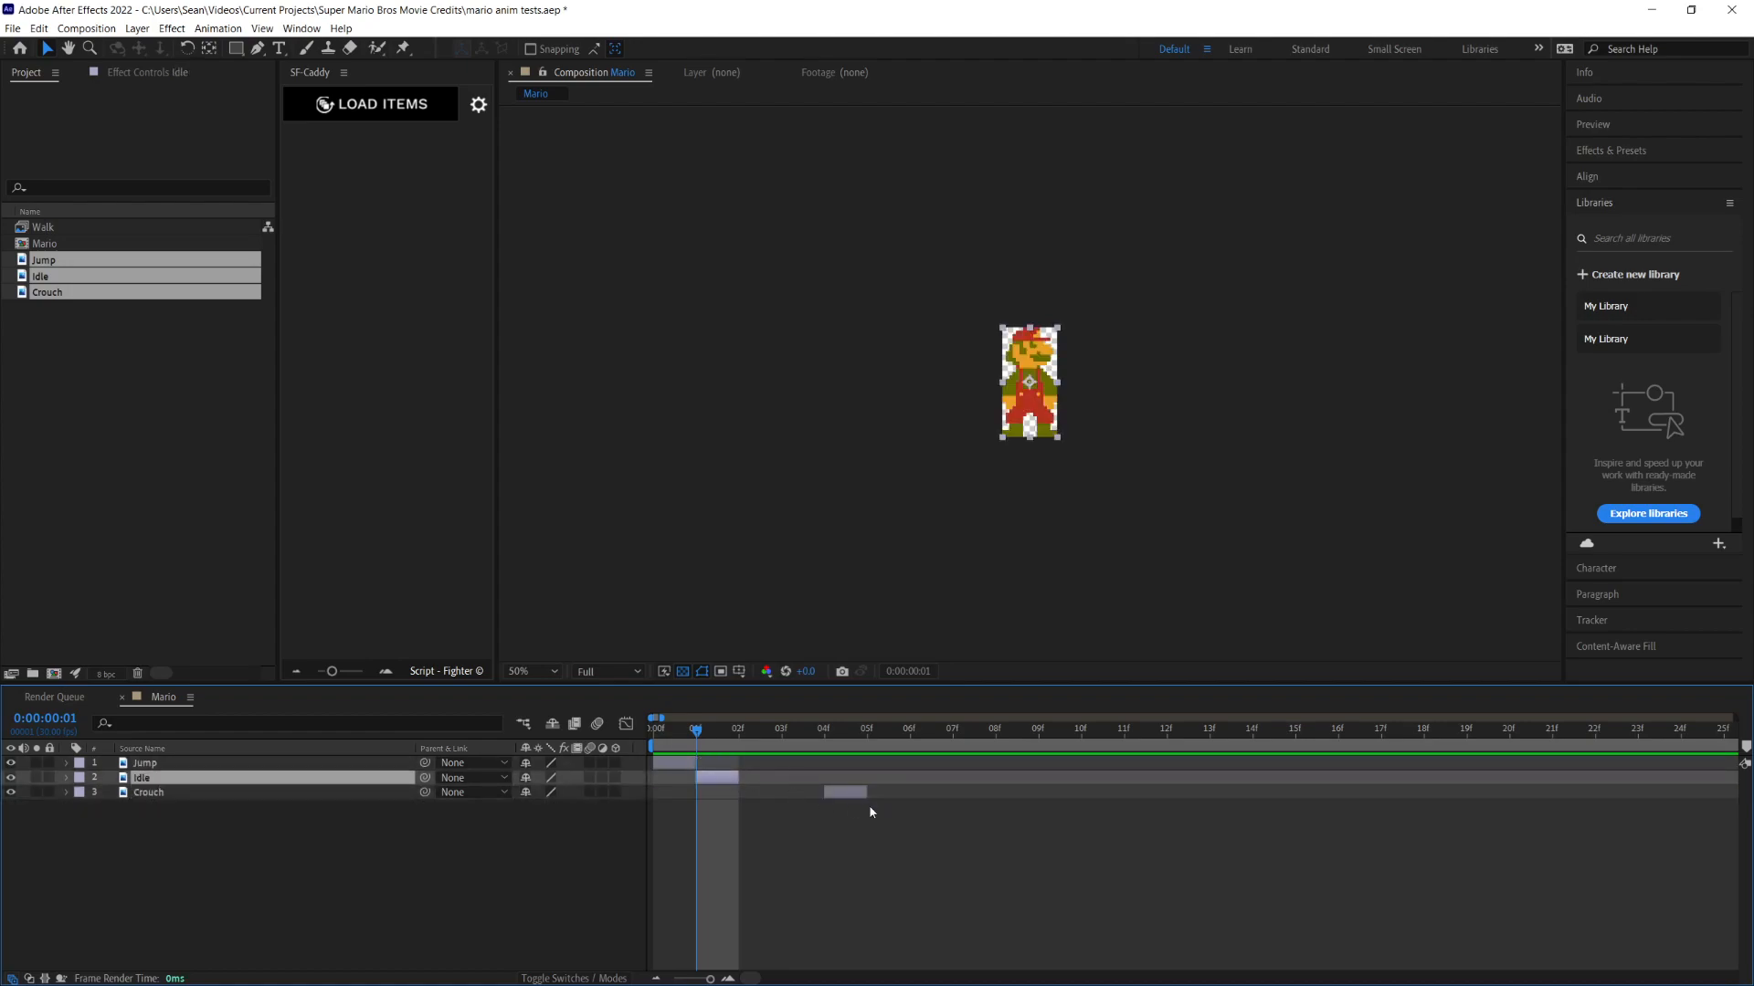
left_click(148, 791)
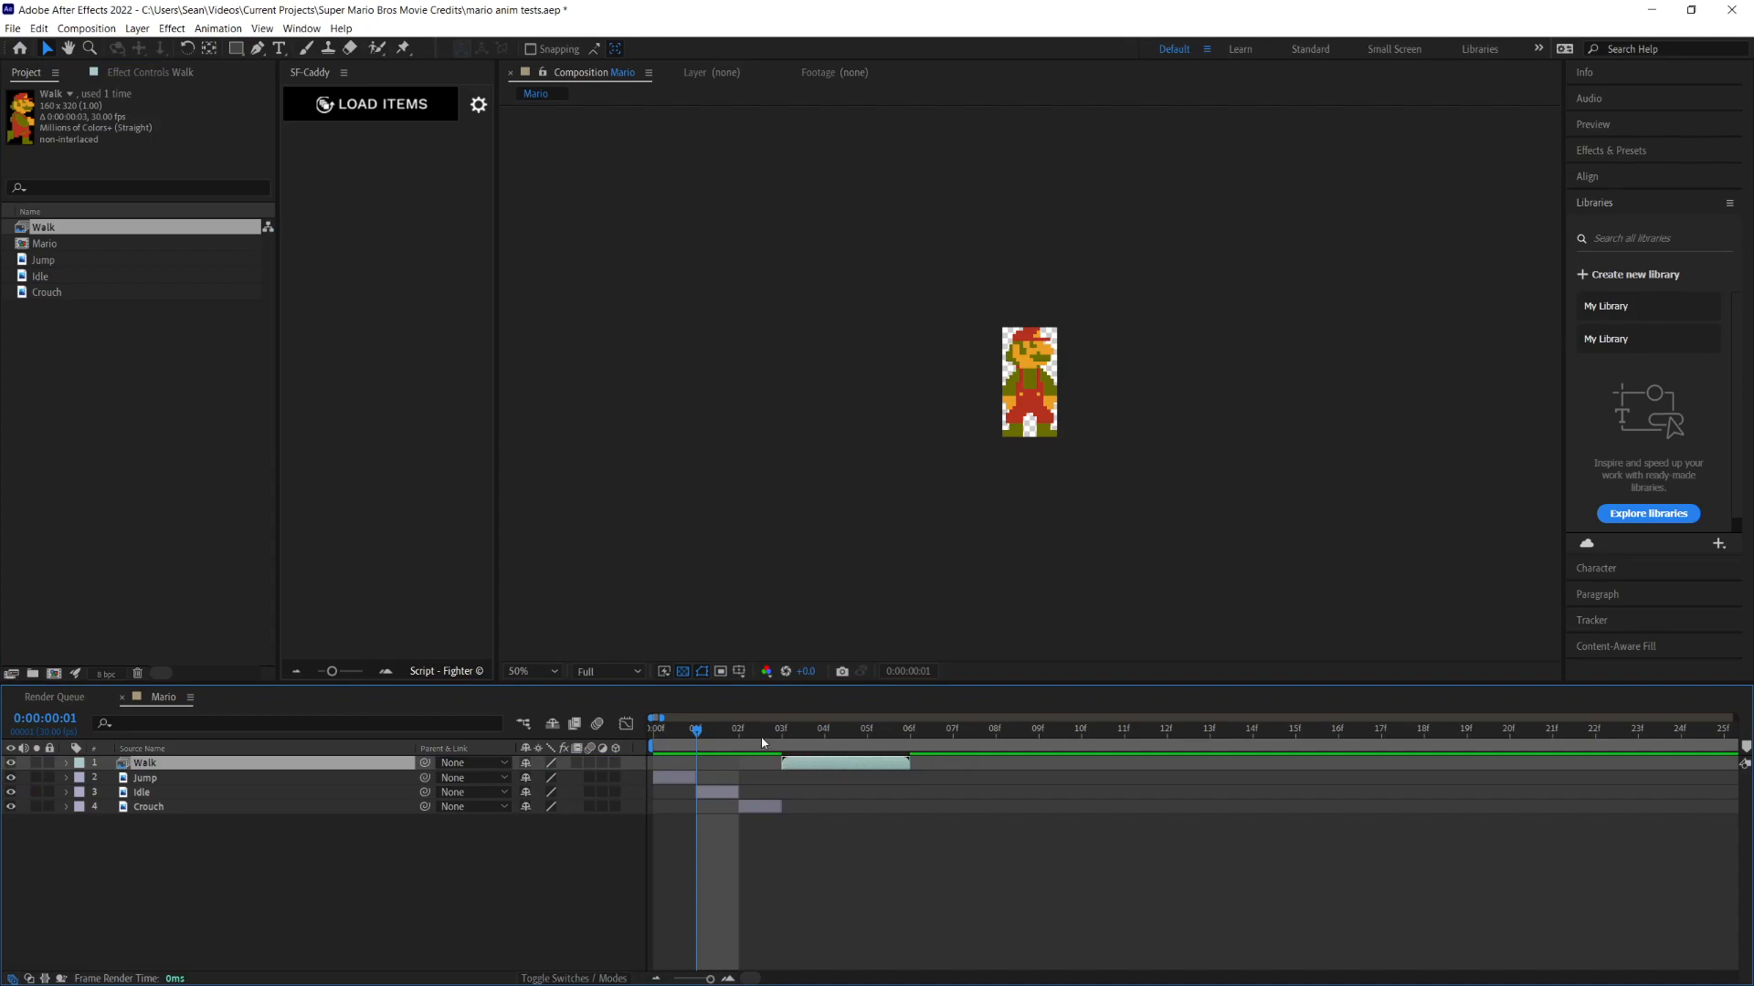
left_click_drag(143, 762, 142, 805)
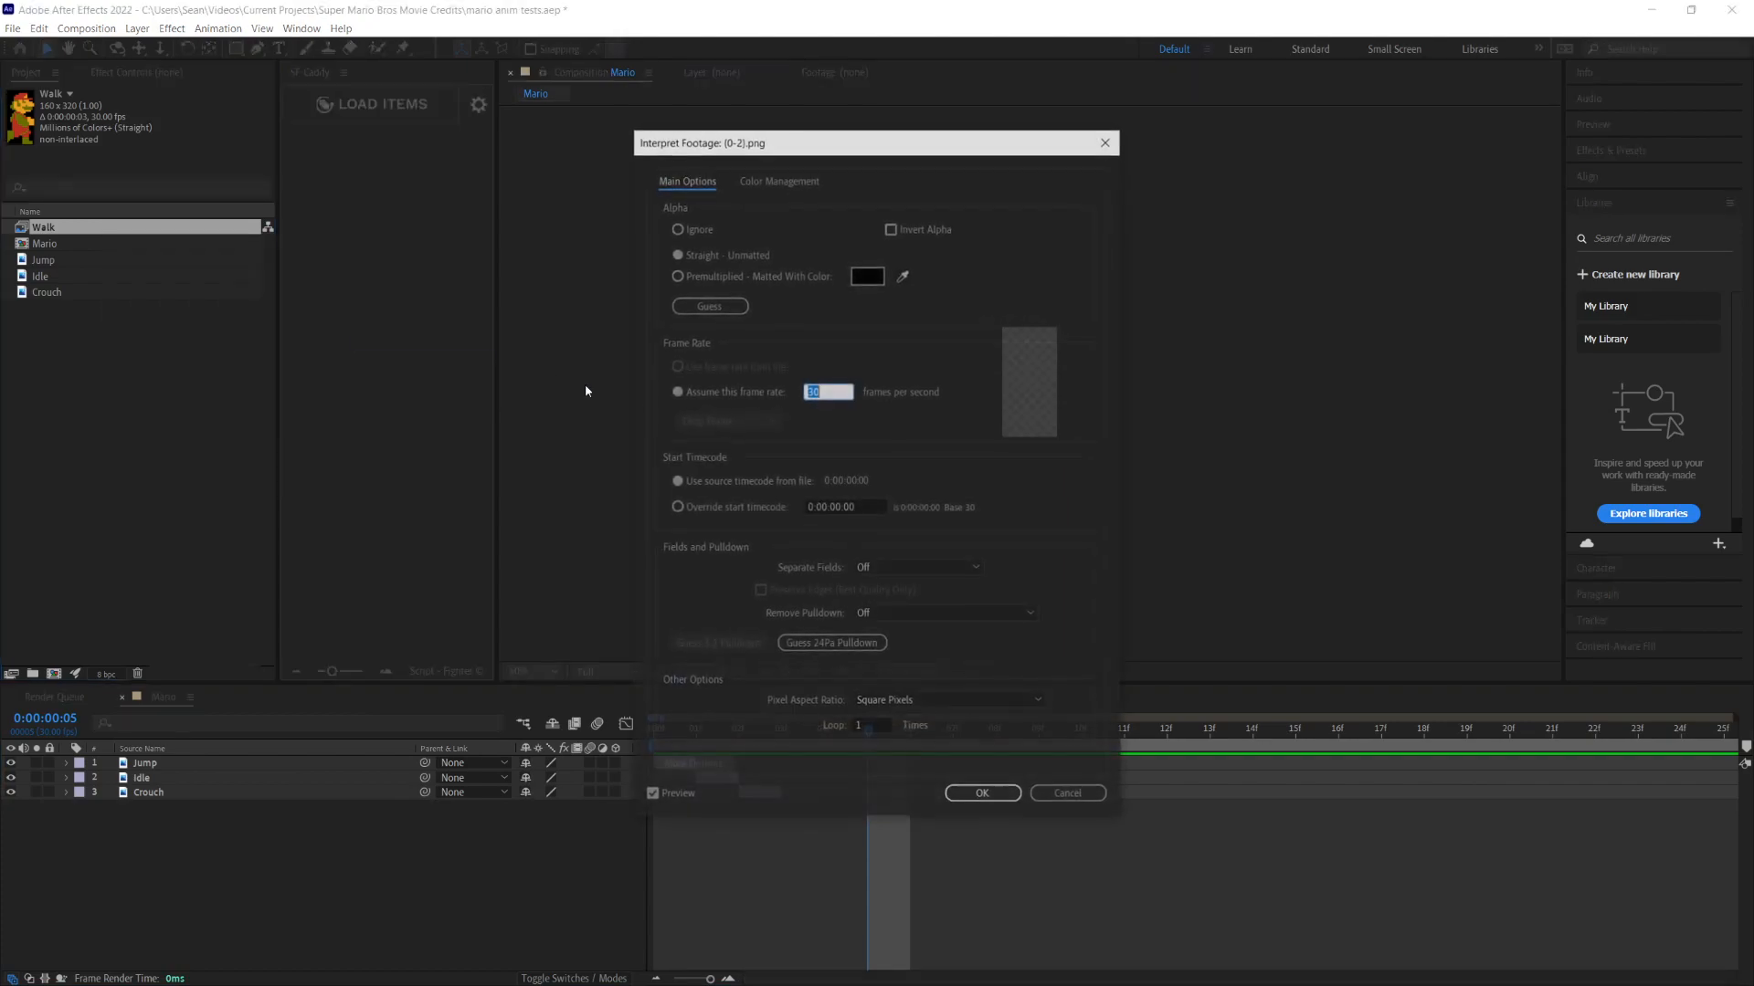
Step: Interpret the Walk footage at an assumed frame rate of 10 fps
type("10")
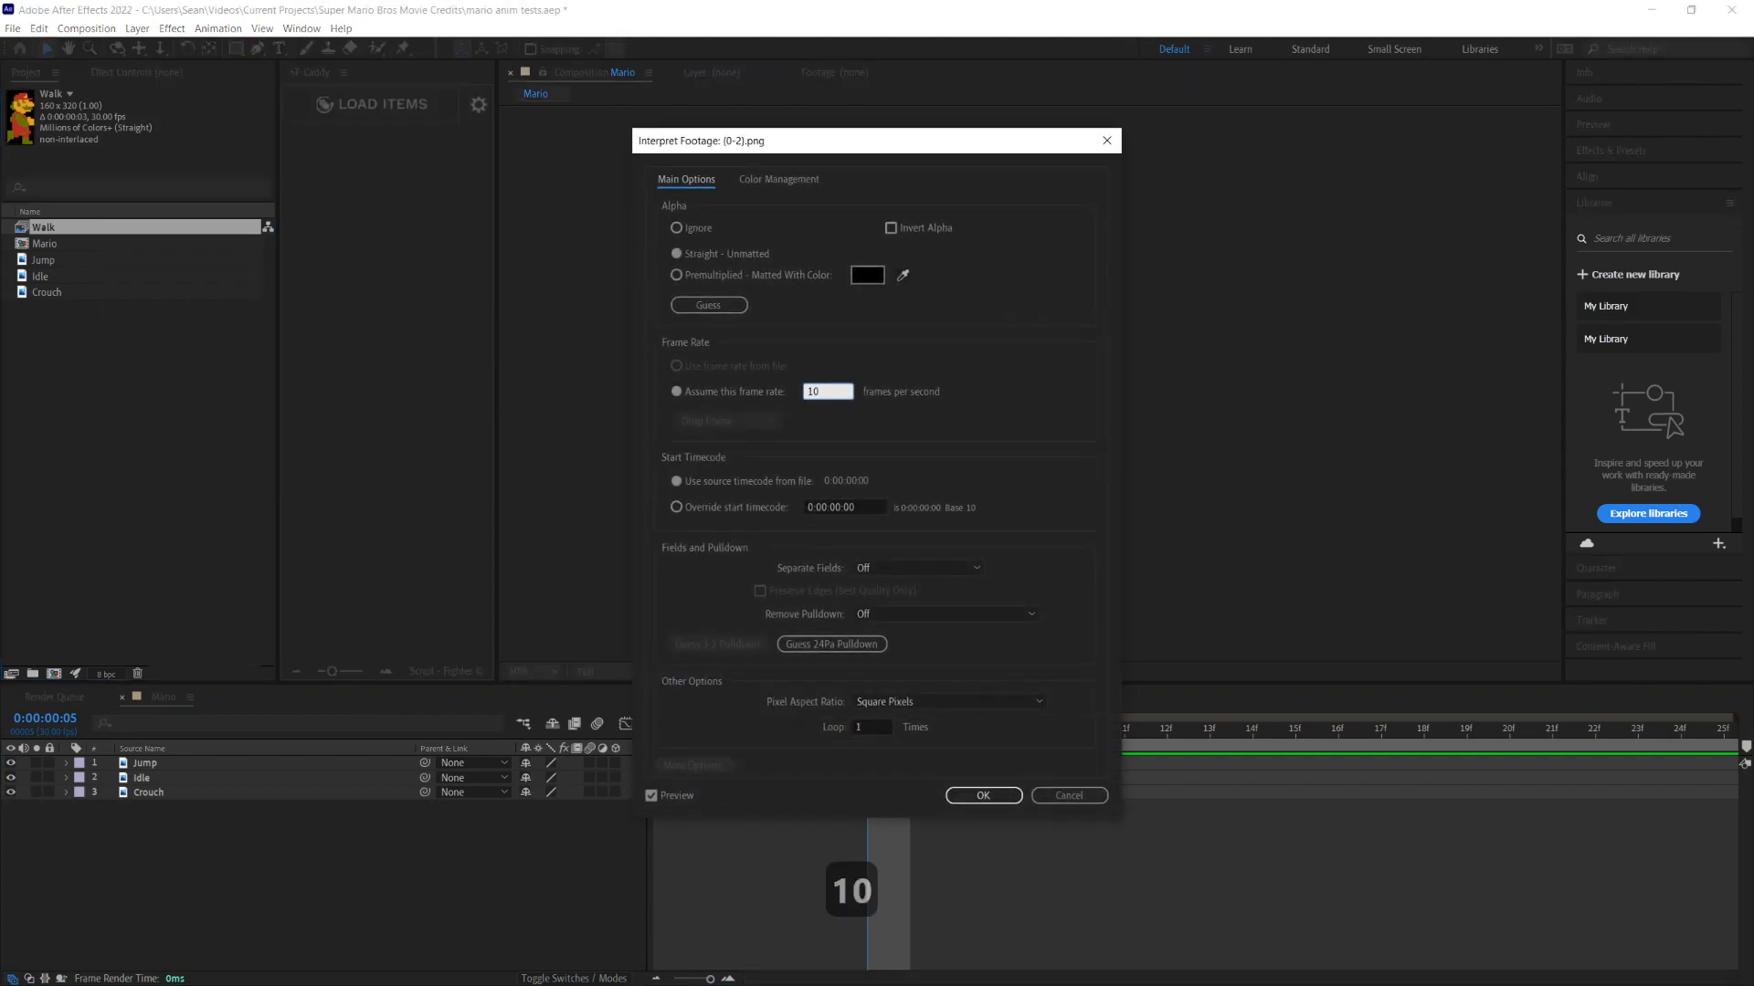
left_click(981, 795)
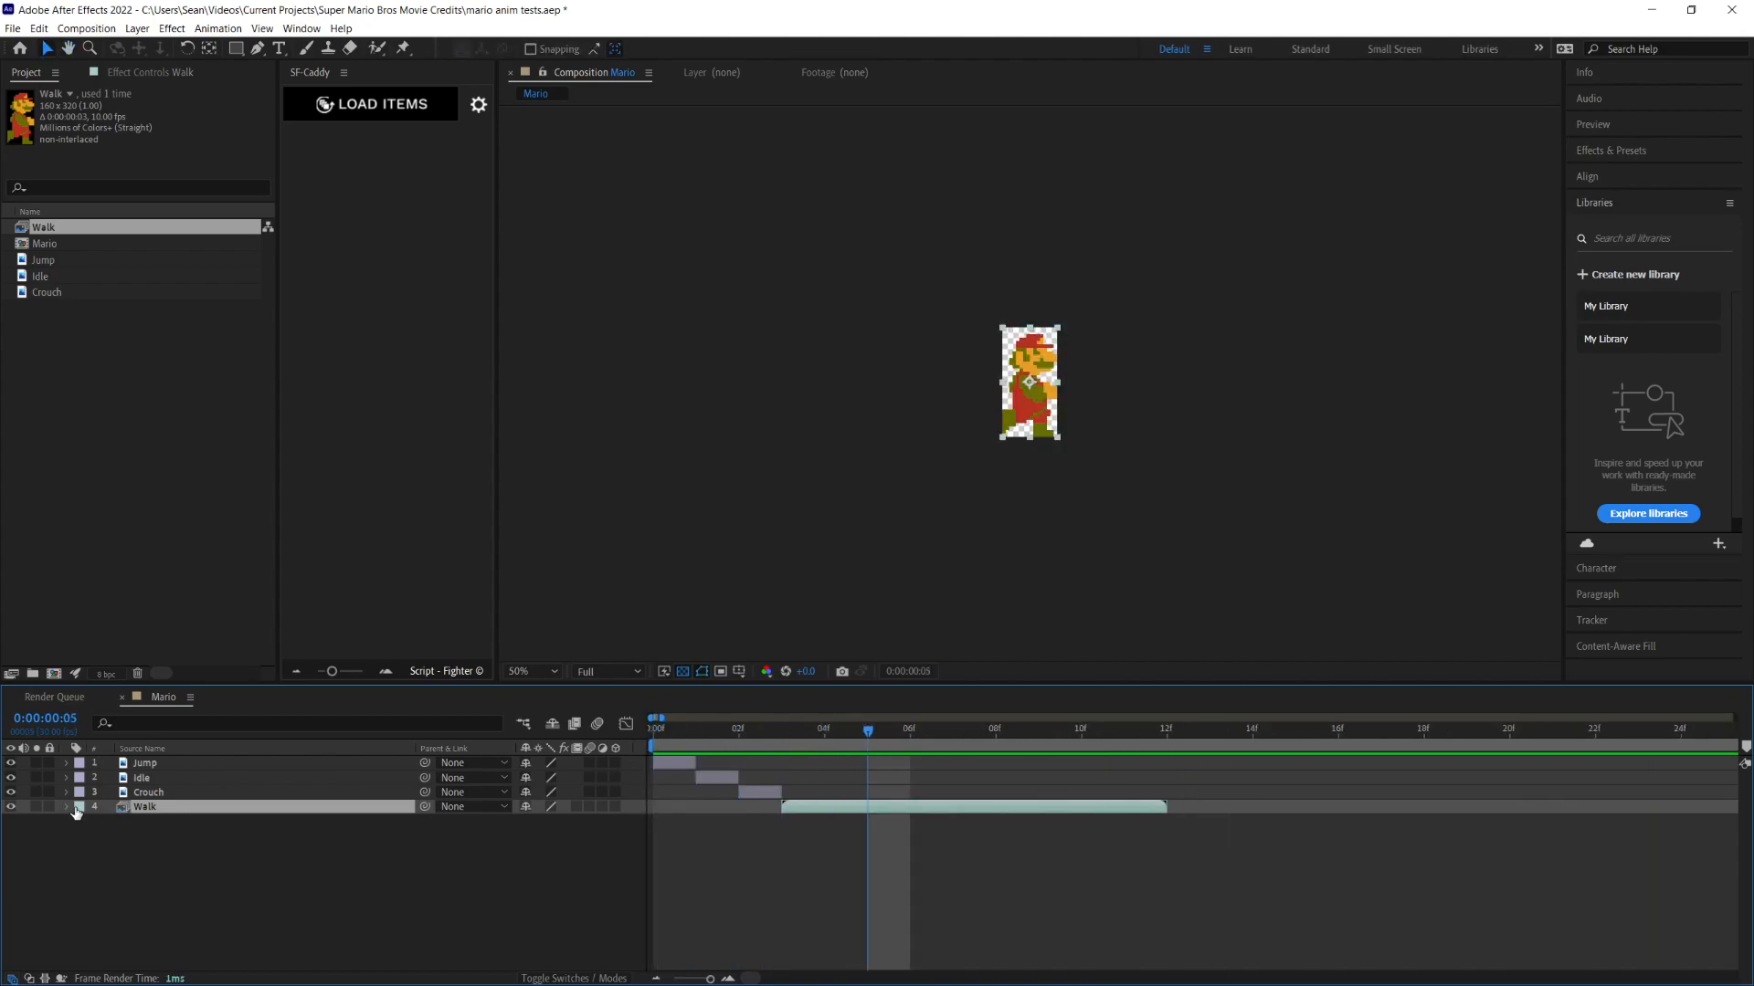
Step: Enable Time Remap on Walk and add a loopOutDuration cycle expression
key("Ctrl+Alt+T")
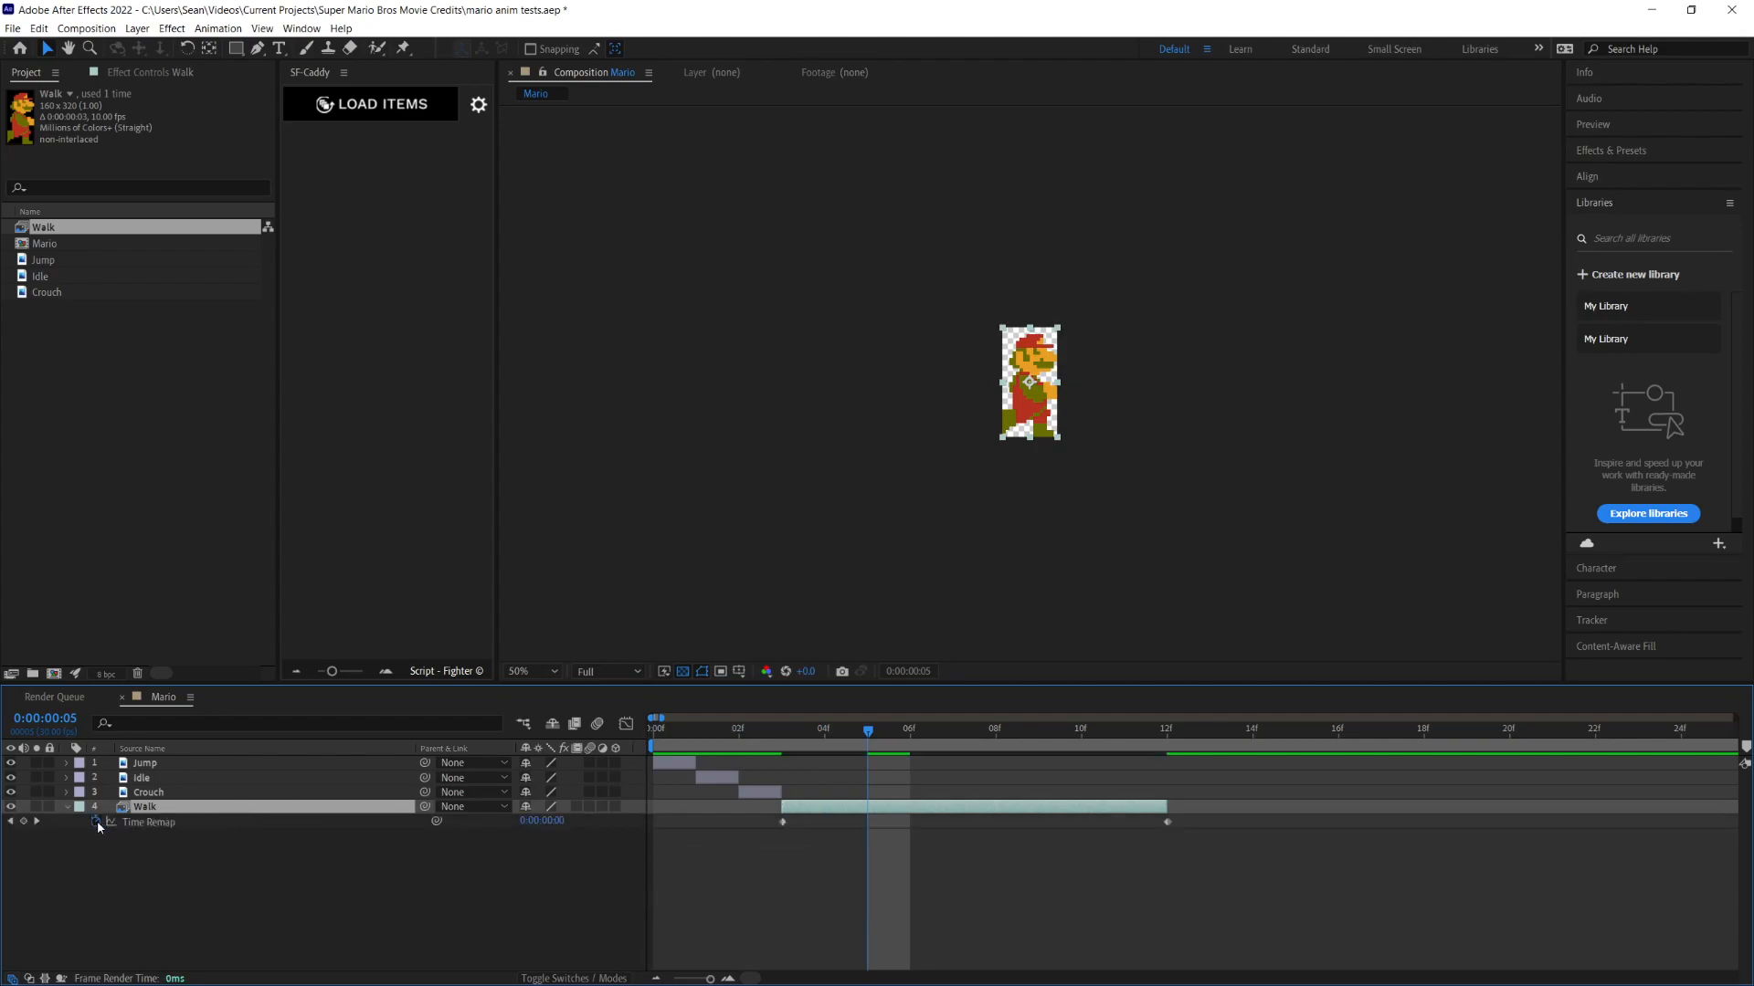
left_click(95, 824)
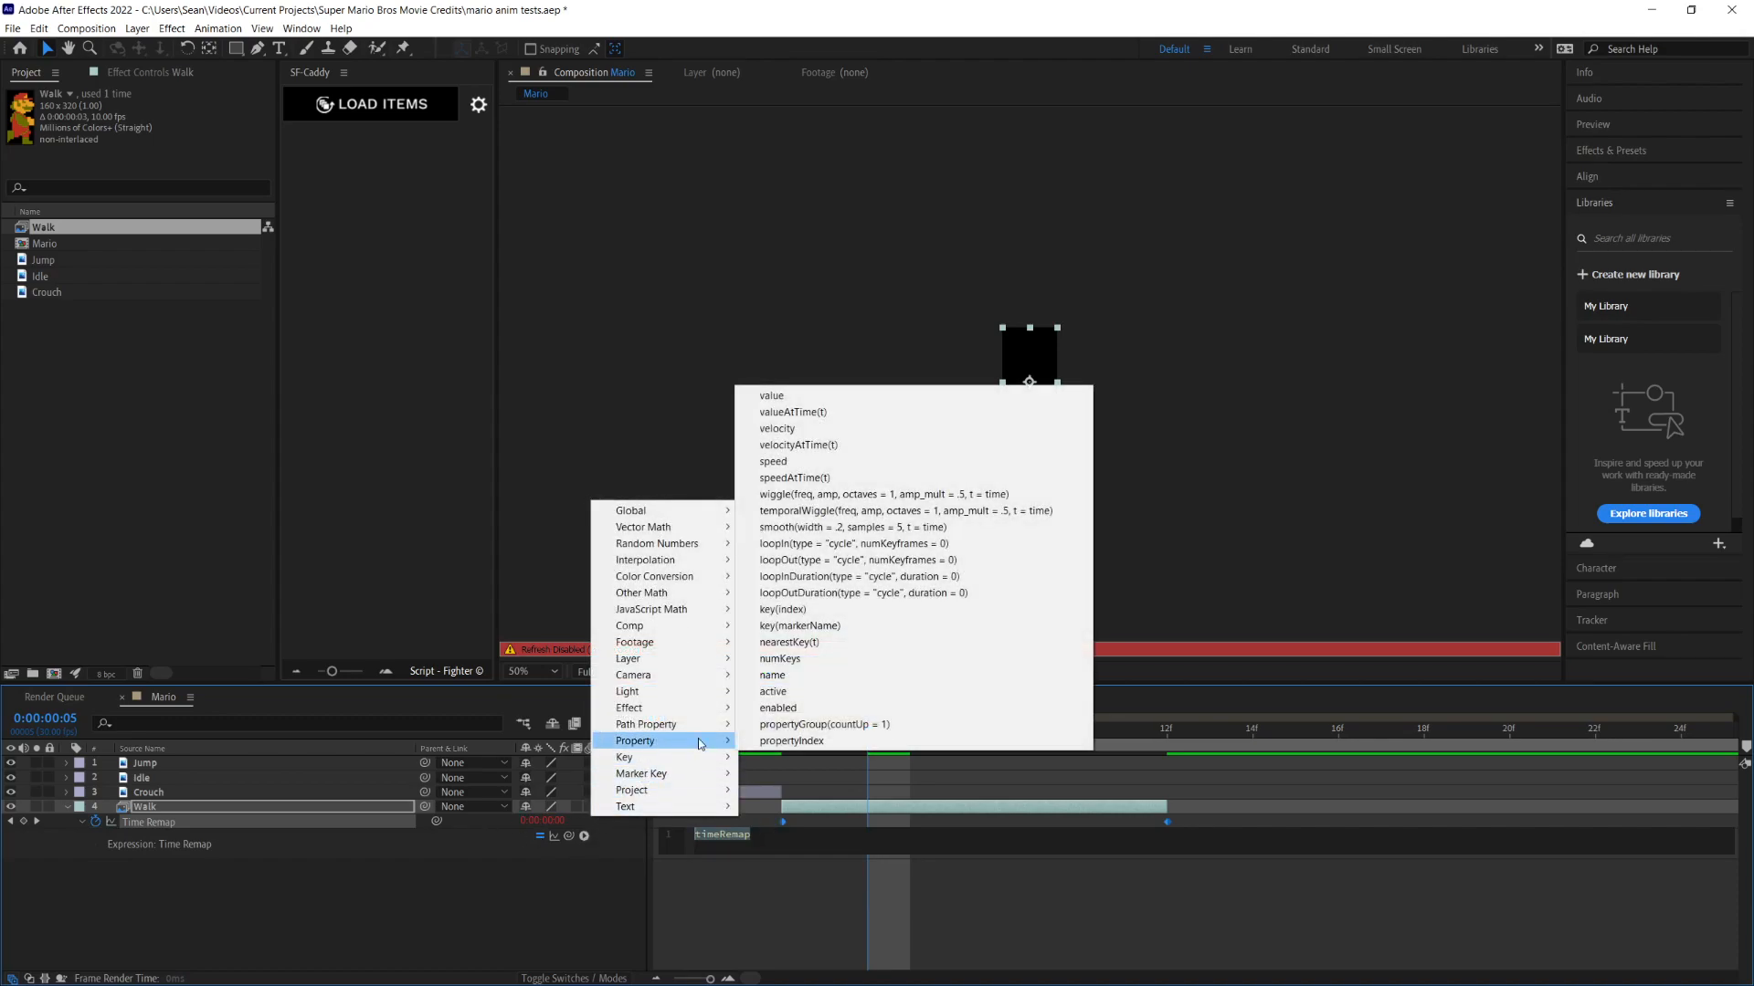
left_click(862, 592)
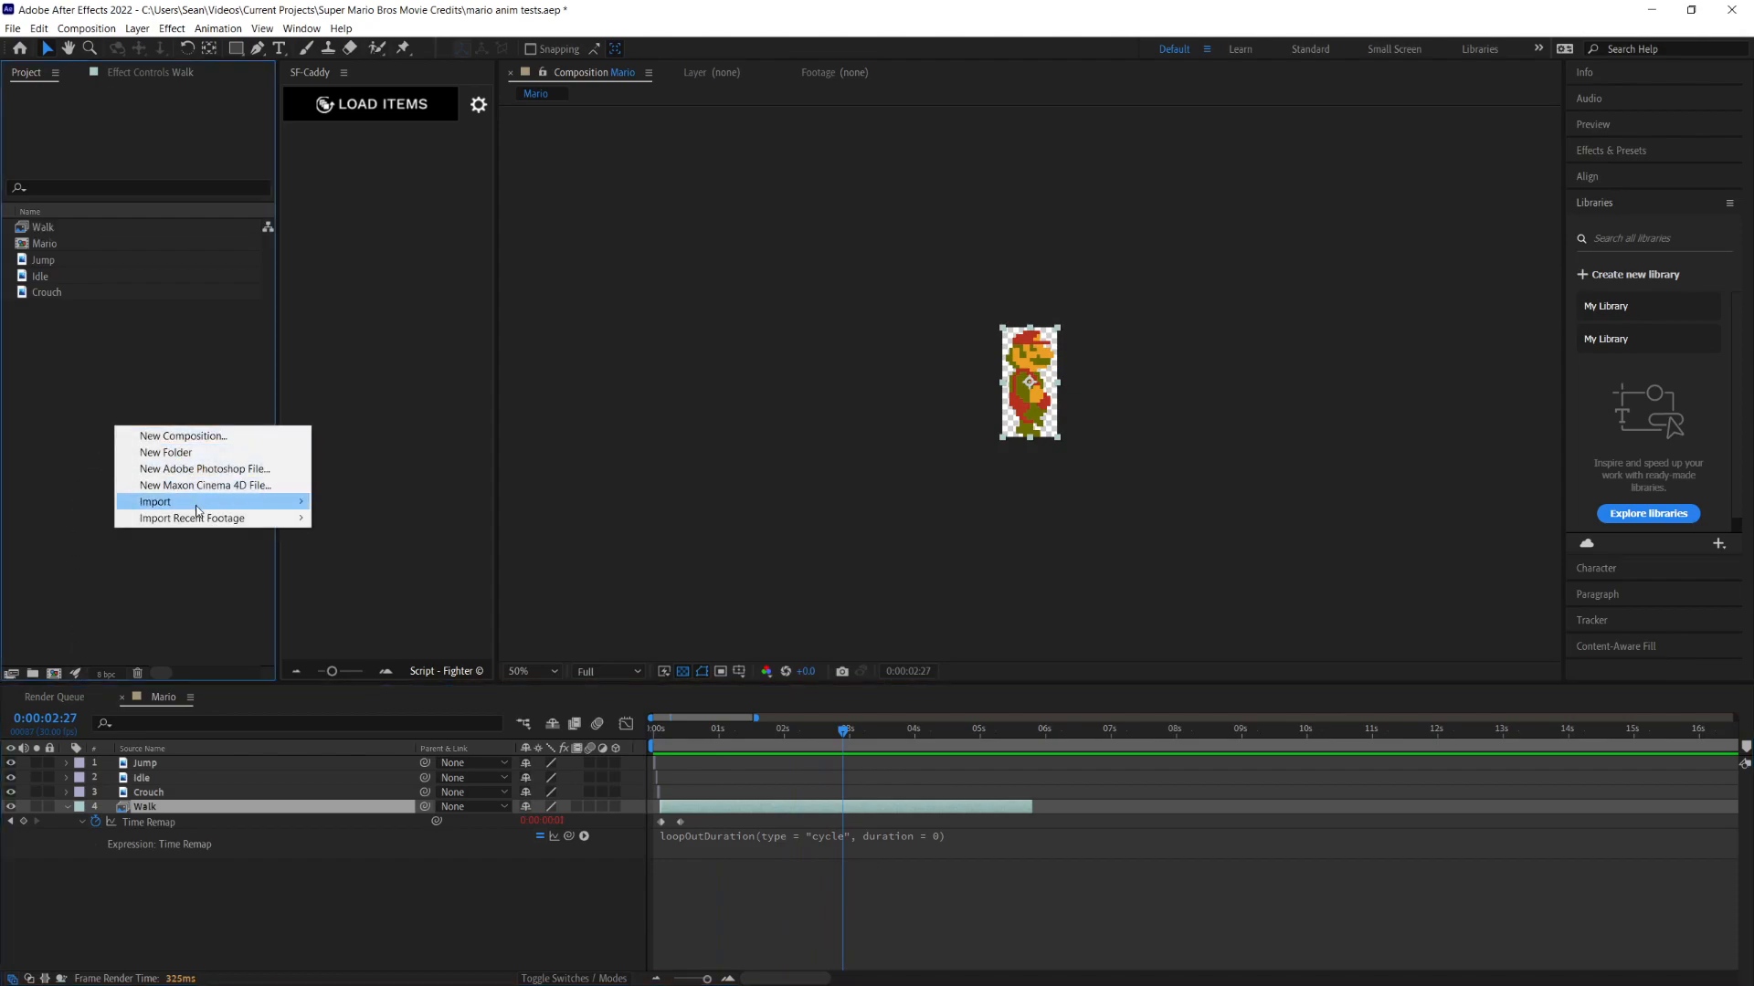
Step: Create a 1920-wide Comp 1 containing the Mario comp over a Medium Blue solid
left_click(182, 436)
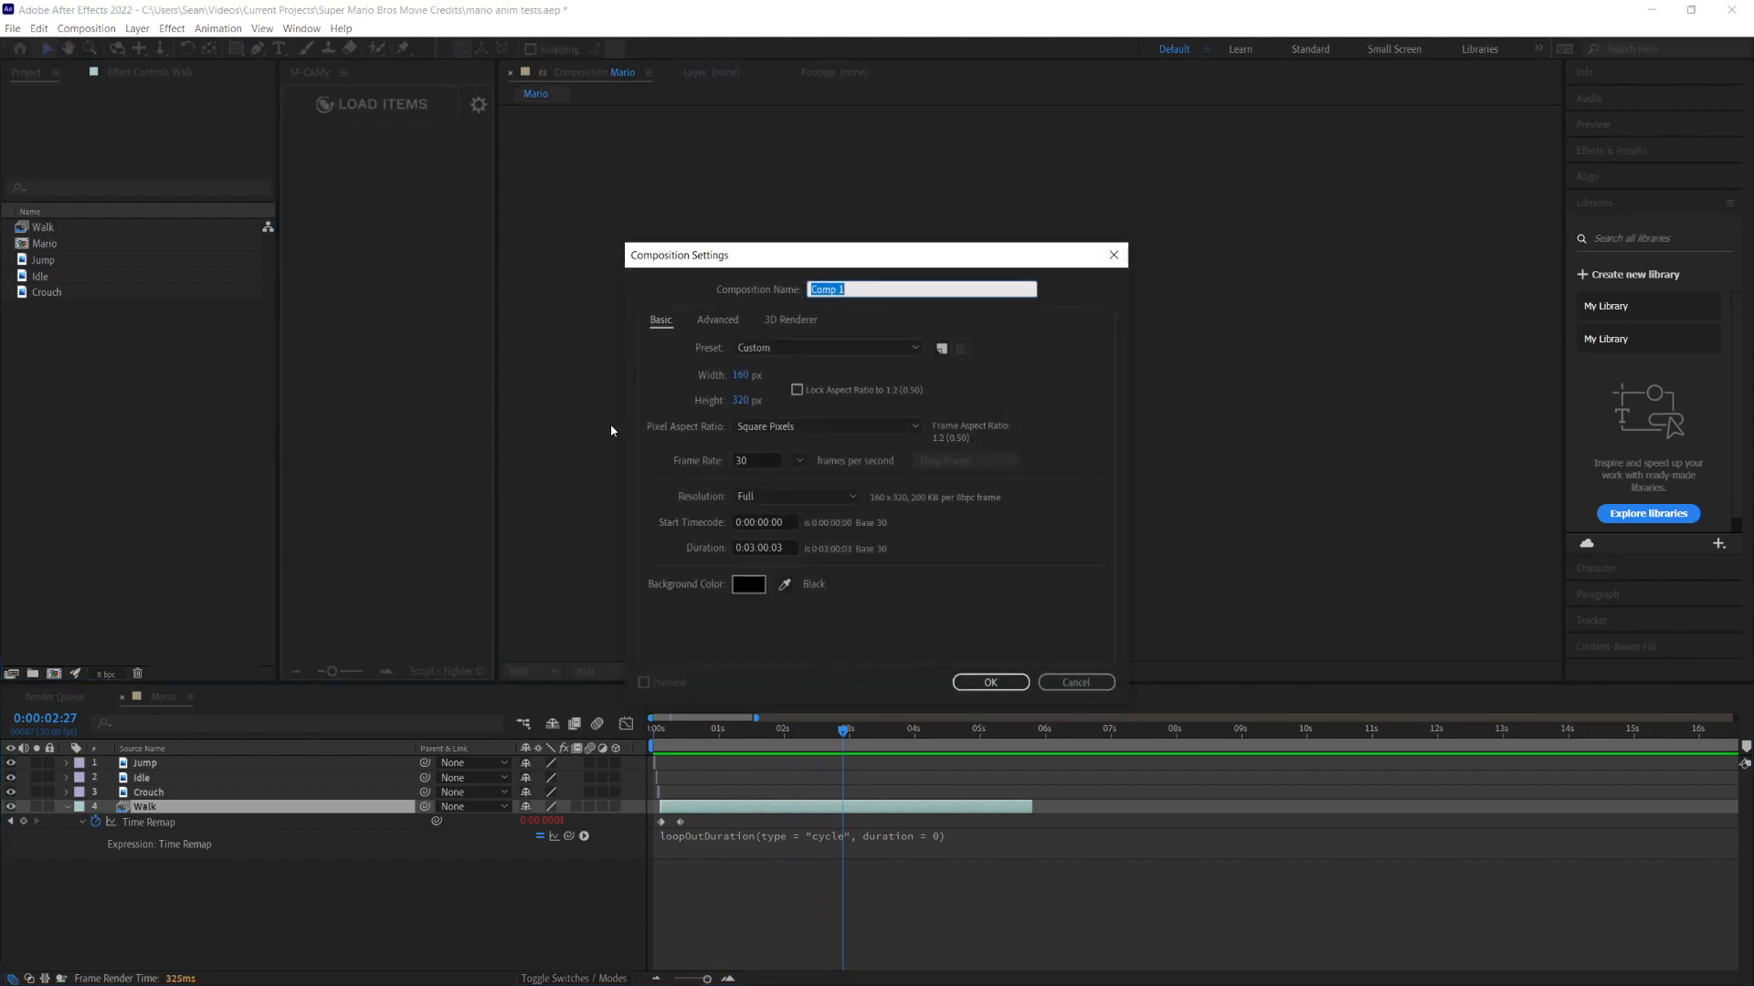
type("1920")
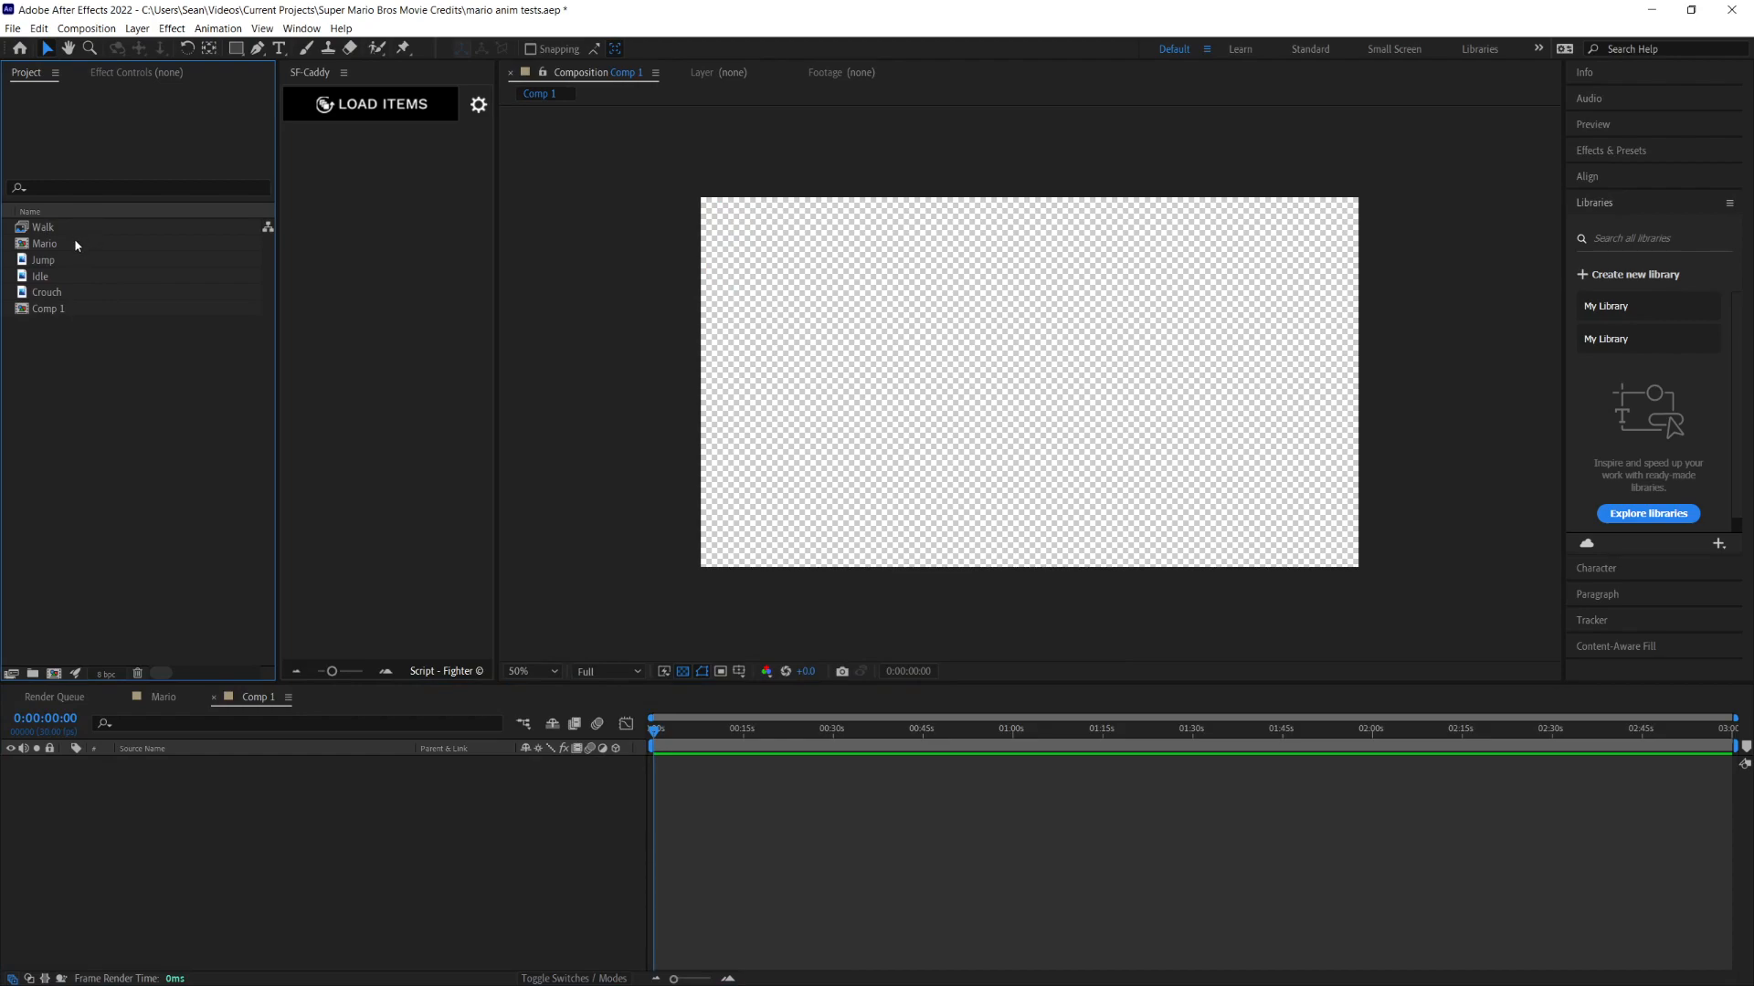
left_click(46, 243)
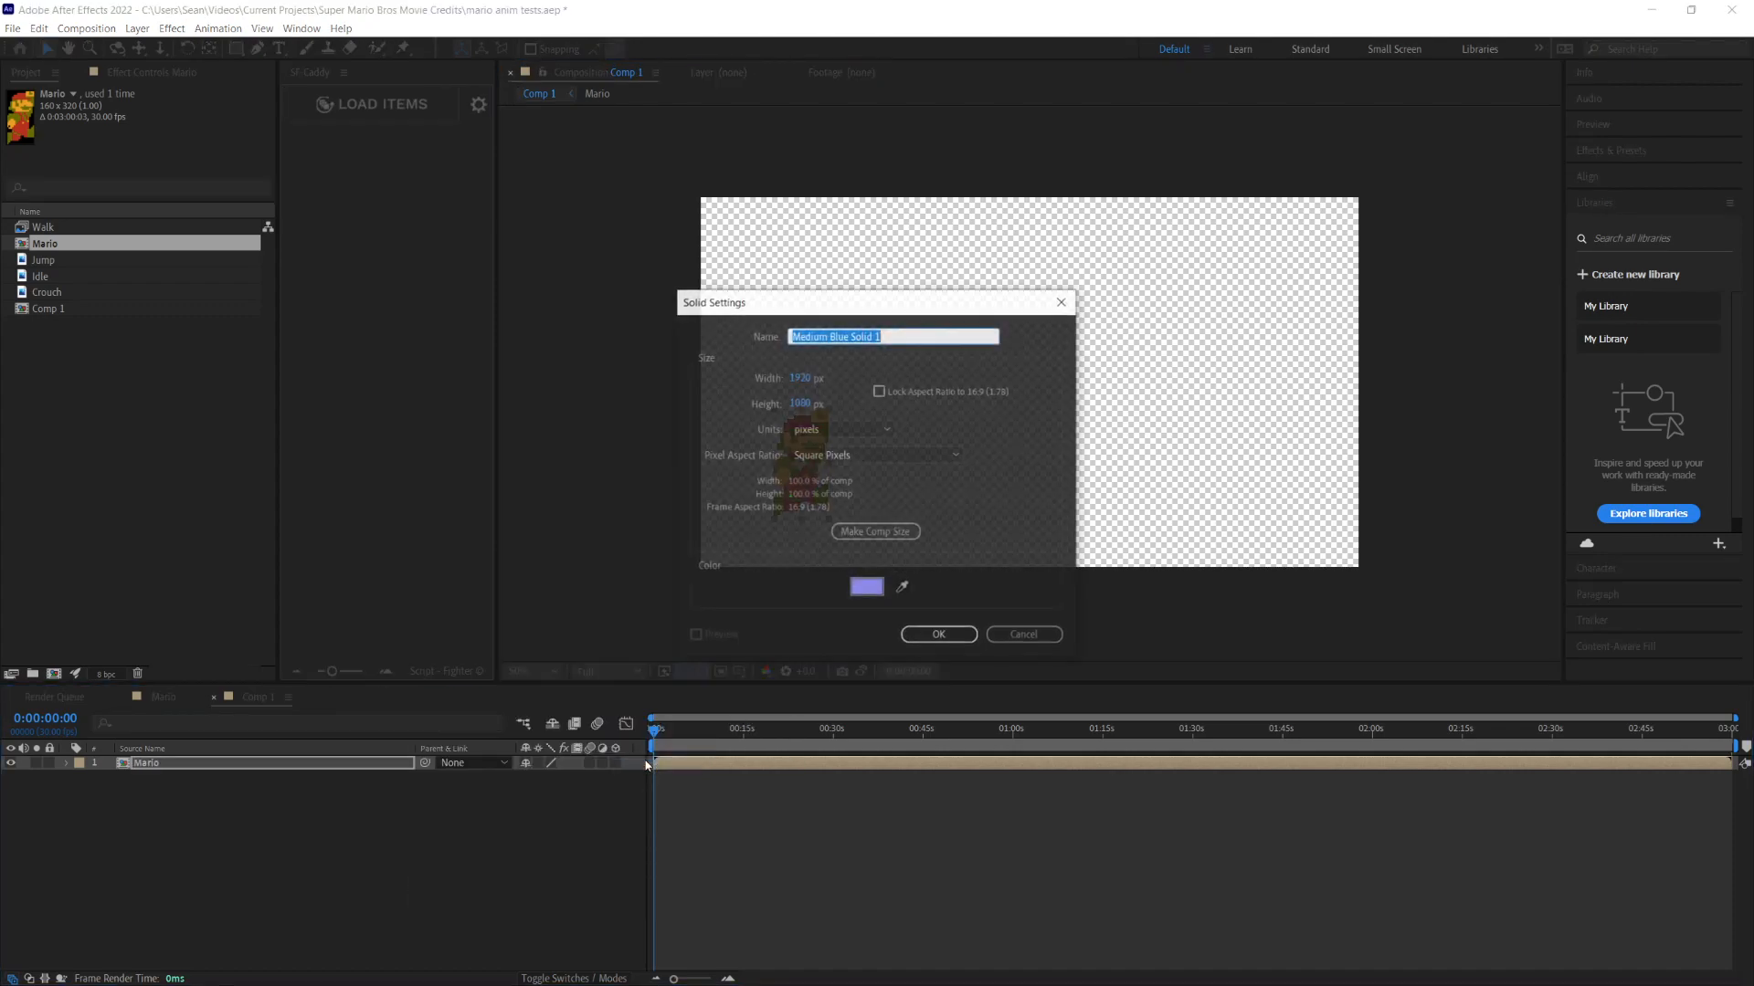
left_click(937, 633)
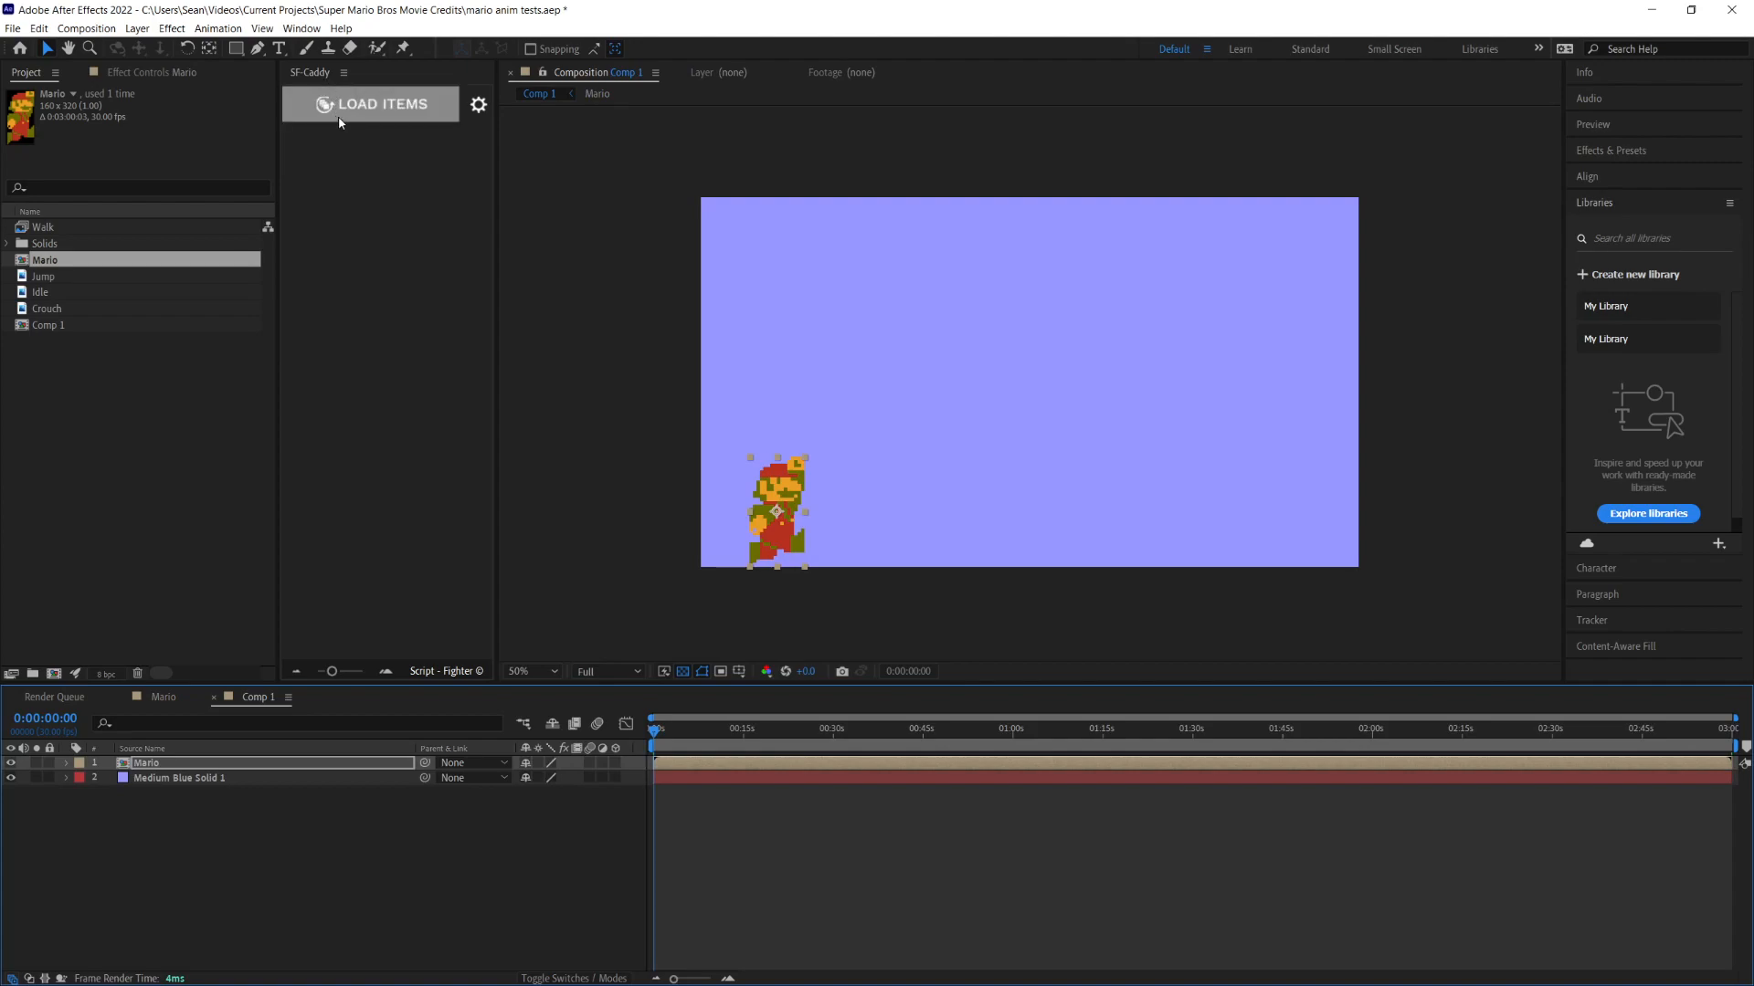
mouse_move(360, 117)
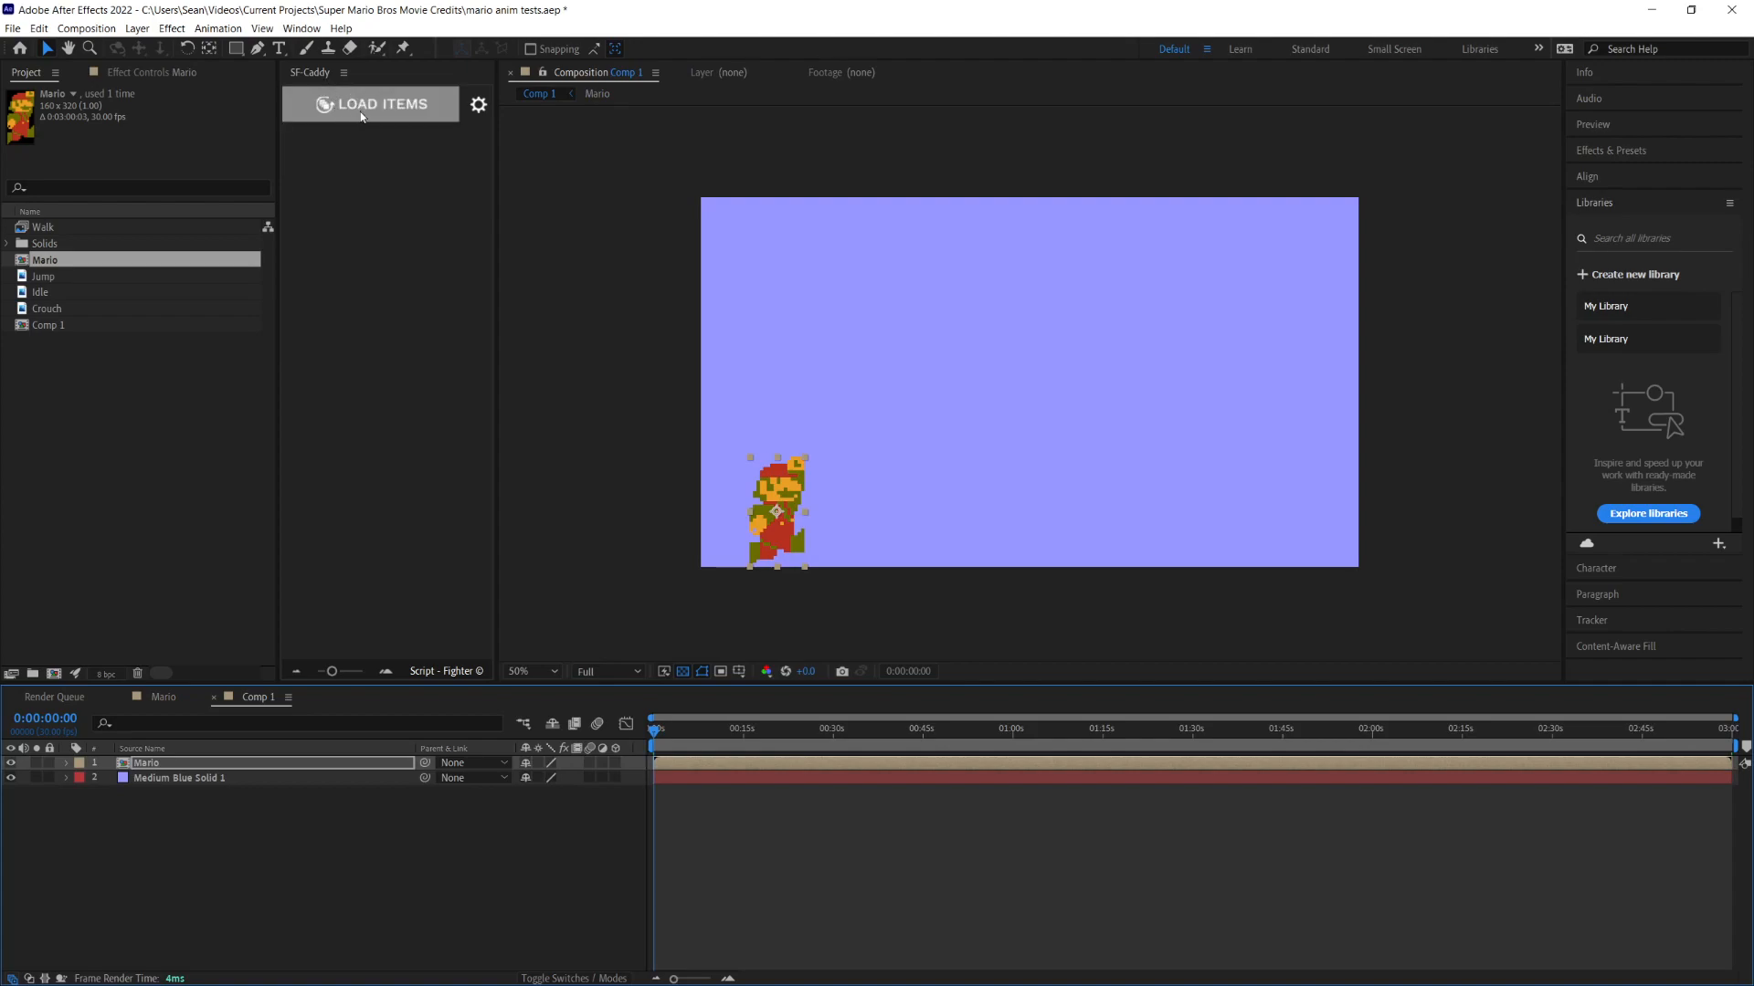
Step: Load the Mario poses into SF-Caddy, dismissing the trial alert and leaving settings unchanged
left_click(382, 102)
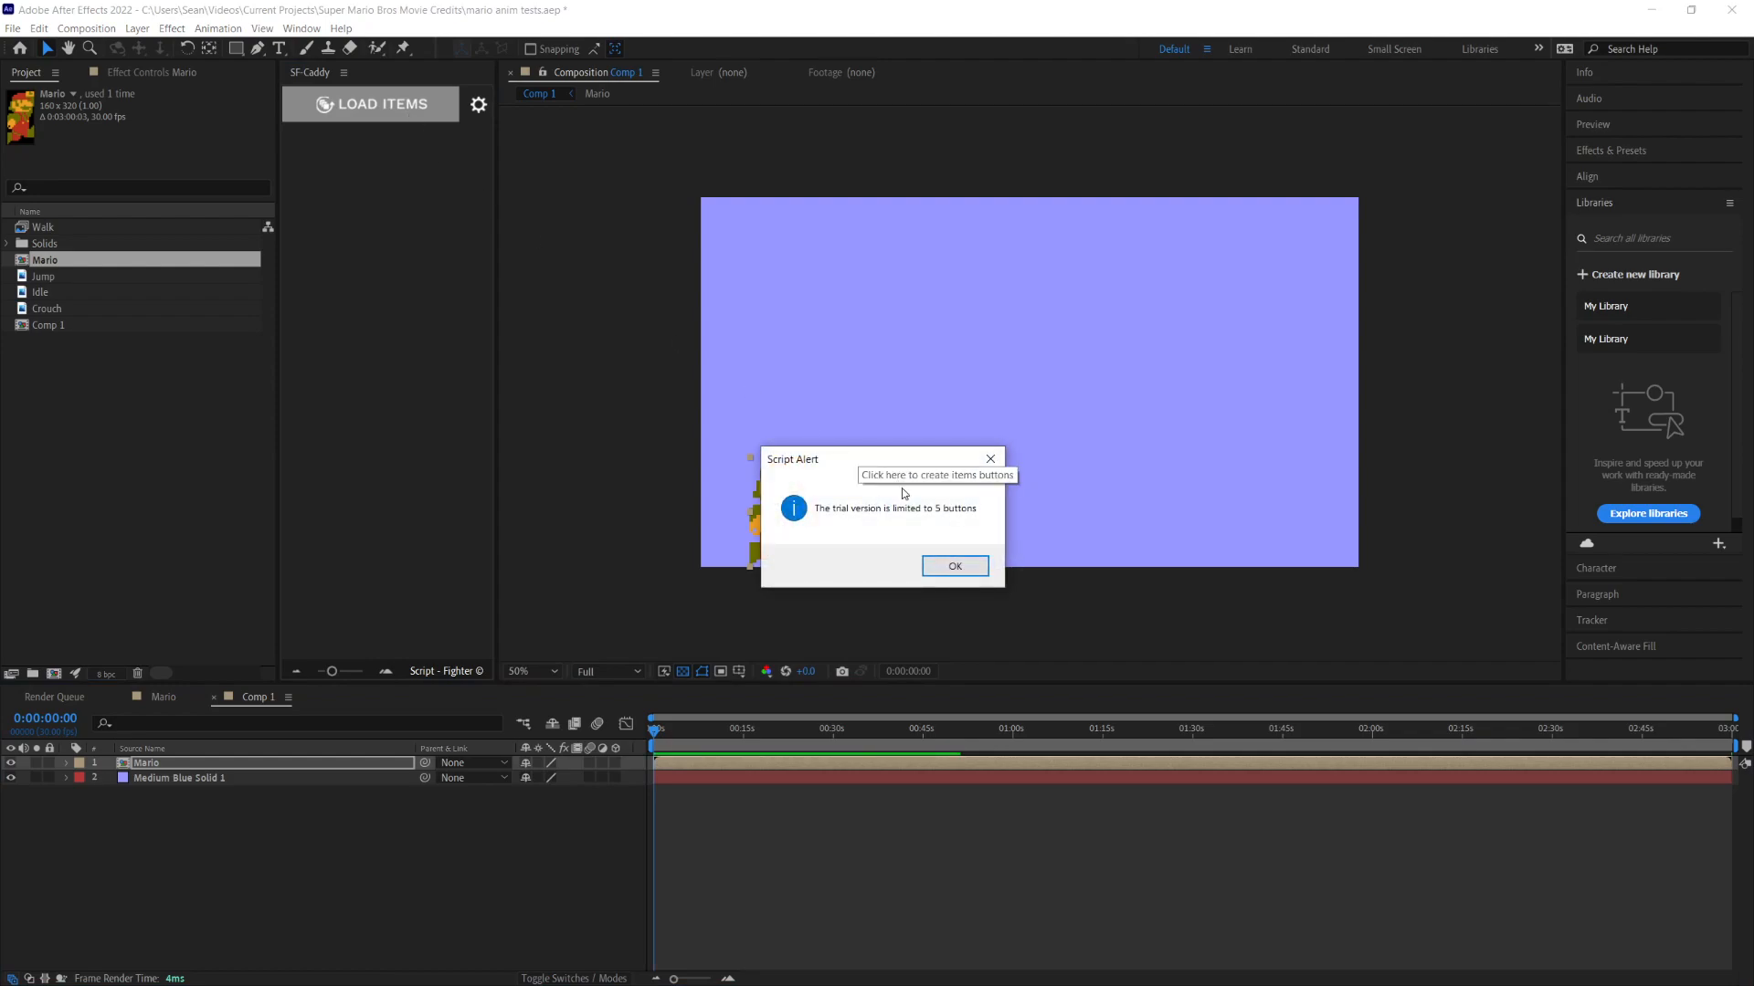
left_click(953, 566)
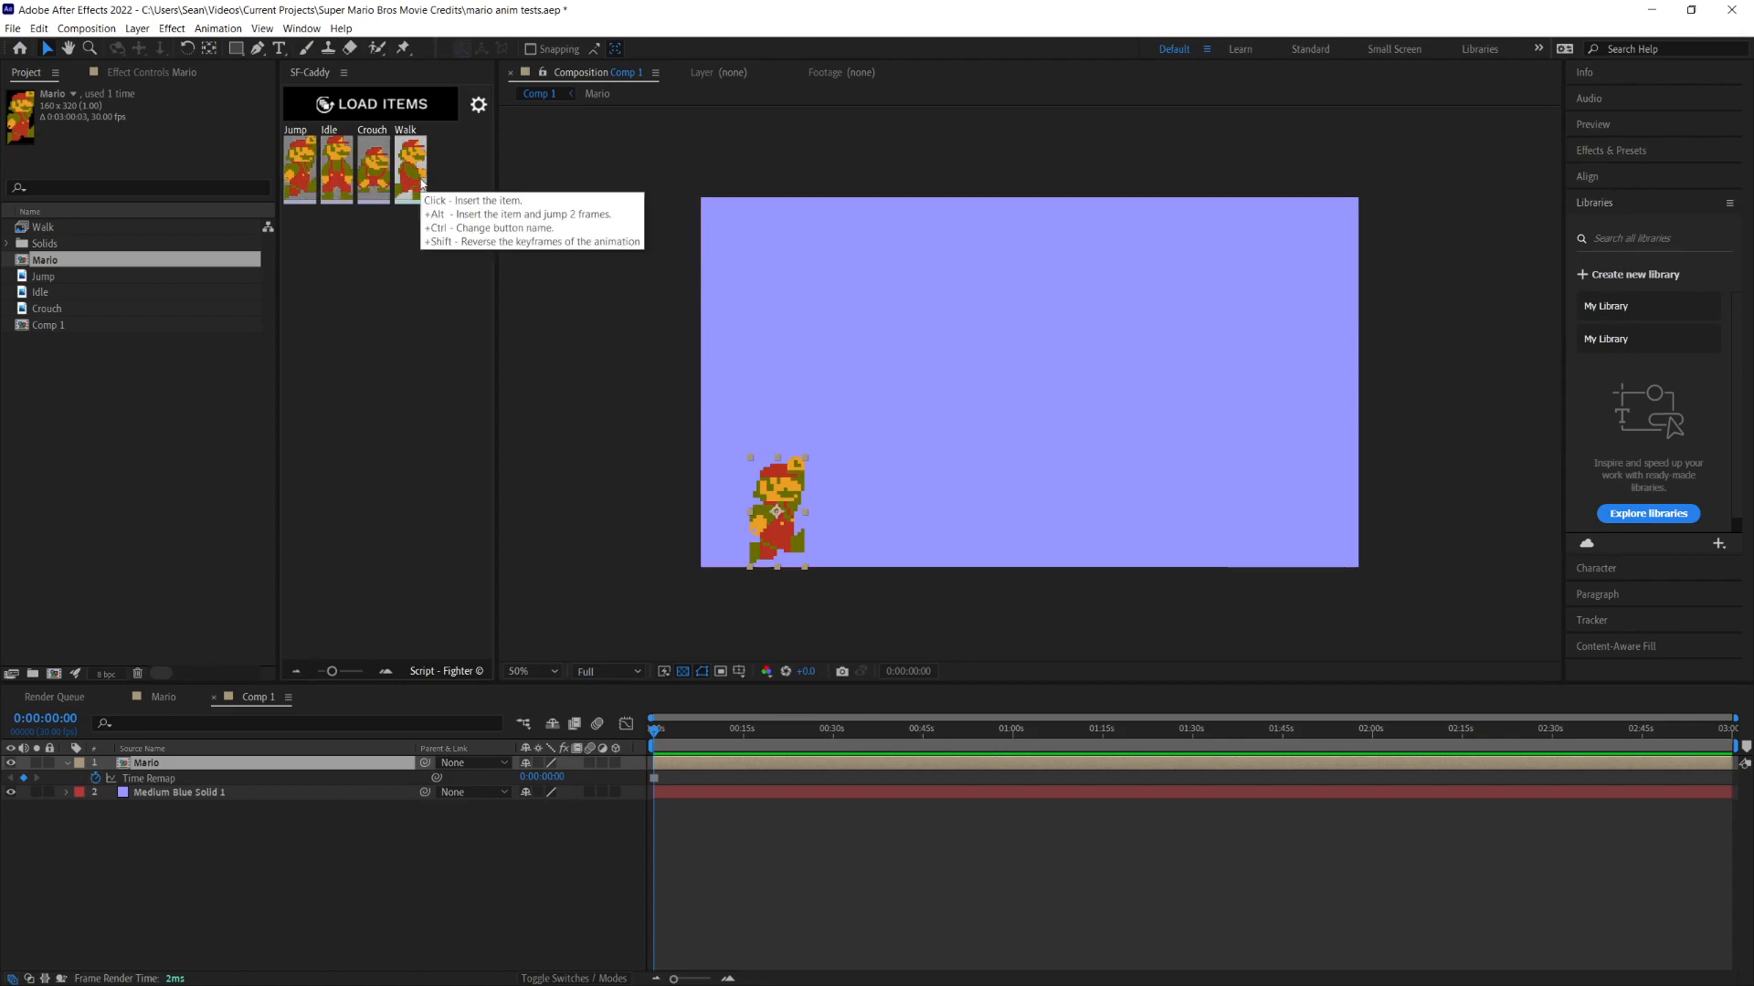
mouse_move(477, 102)
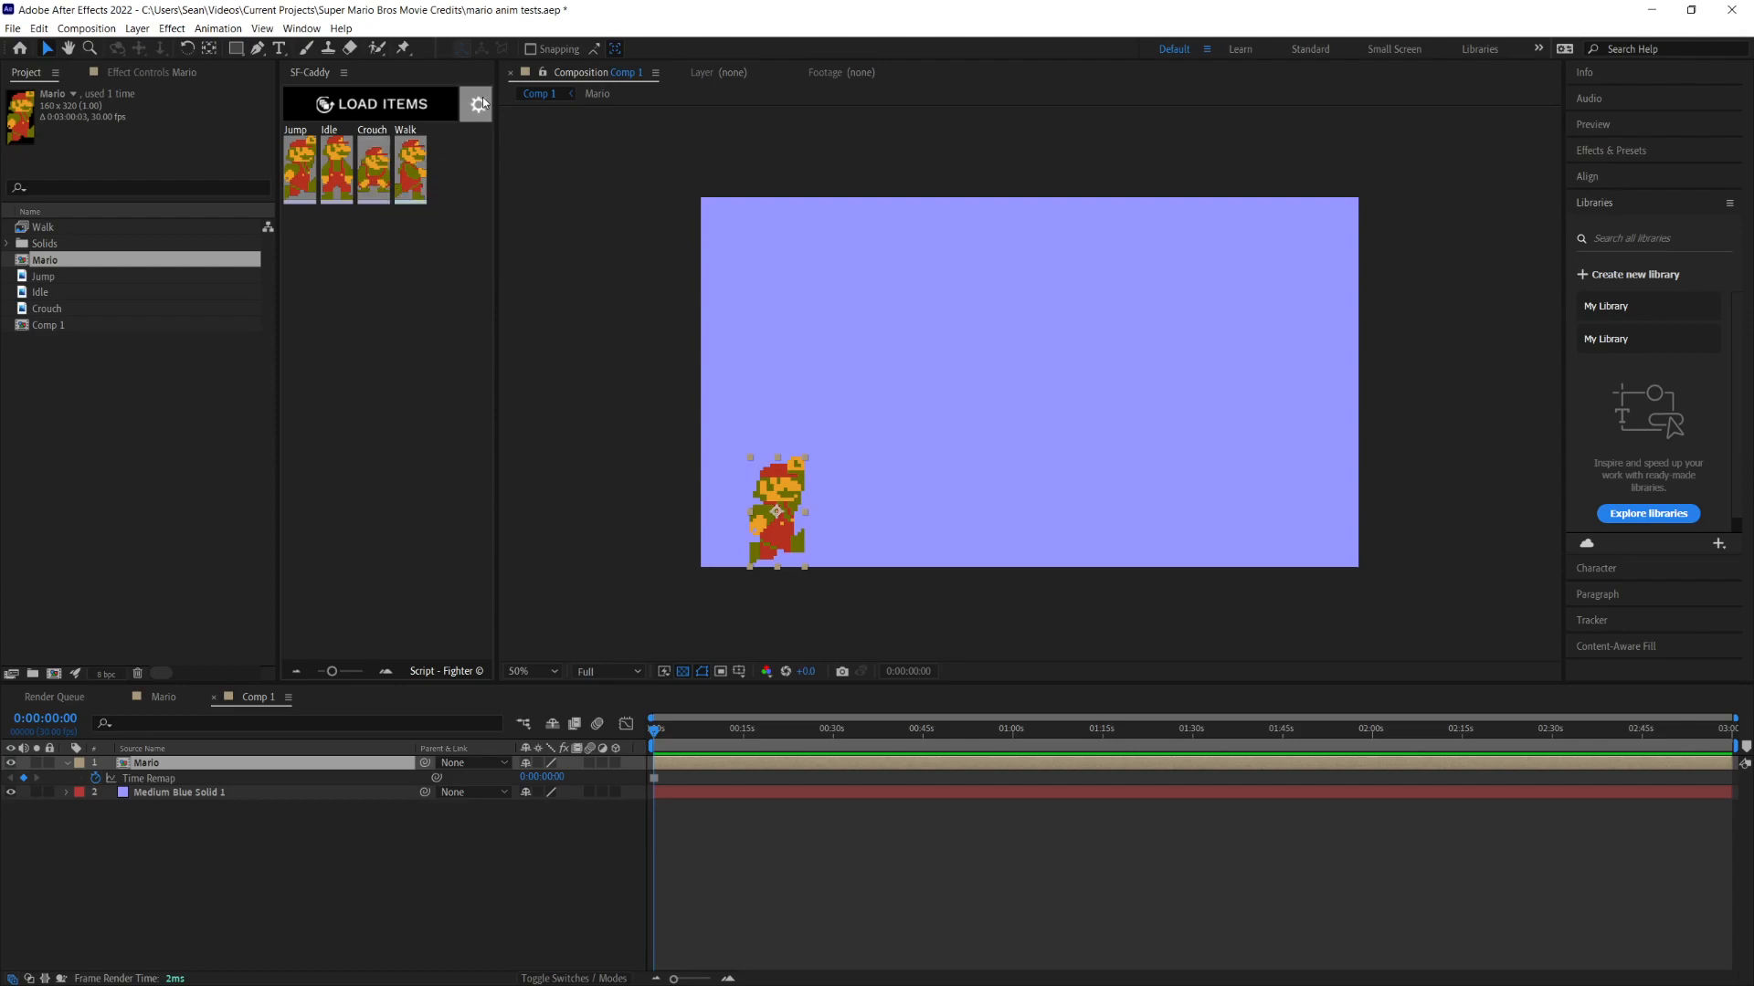
left_click(476, 104)
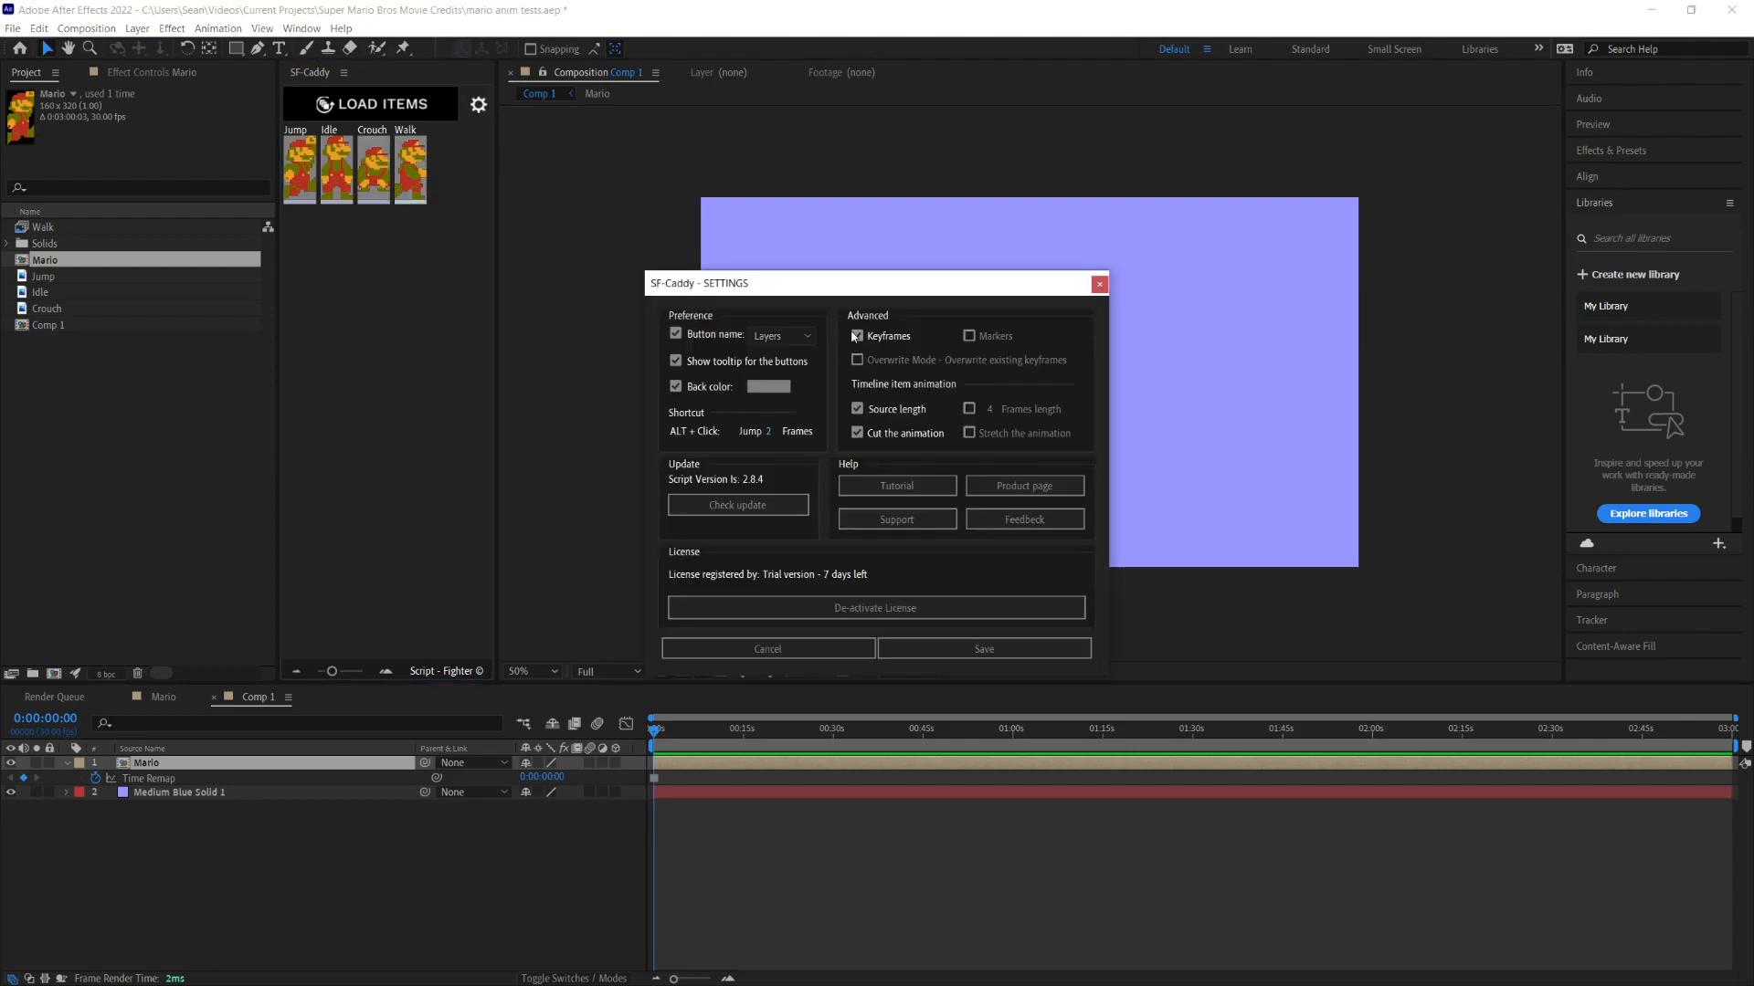
left_click(857, 336)
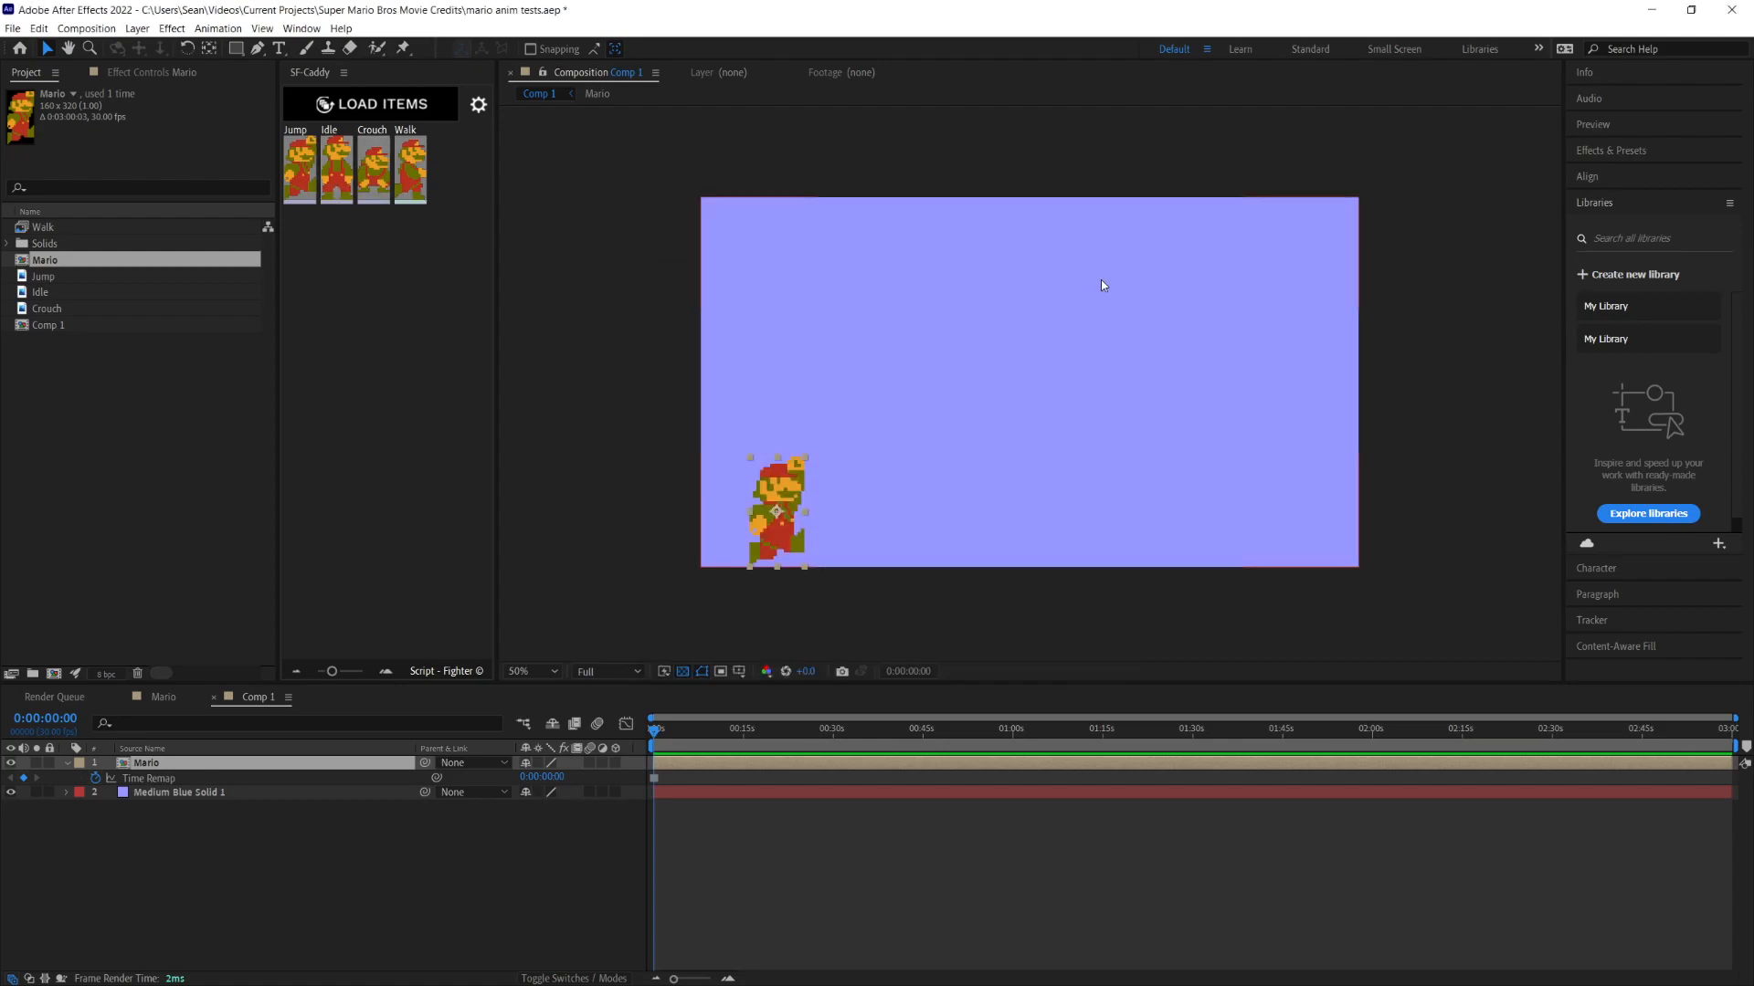
Step: Insert Walk then Idle pose keyframes on the Mario layer, preview them, and select Crouch in the Mario comp
left_click(410, 169)
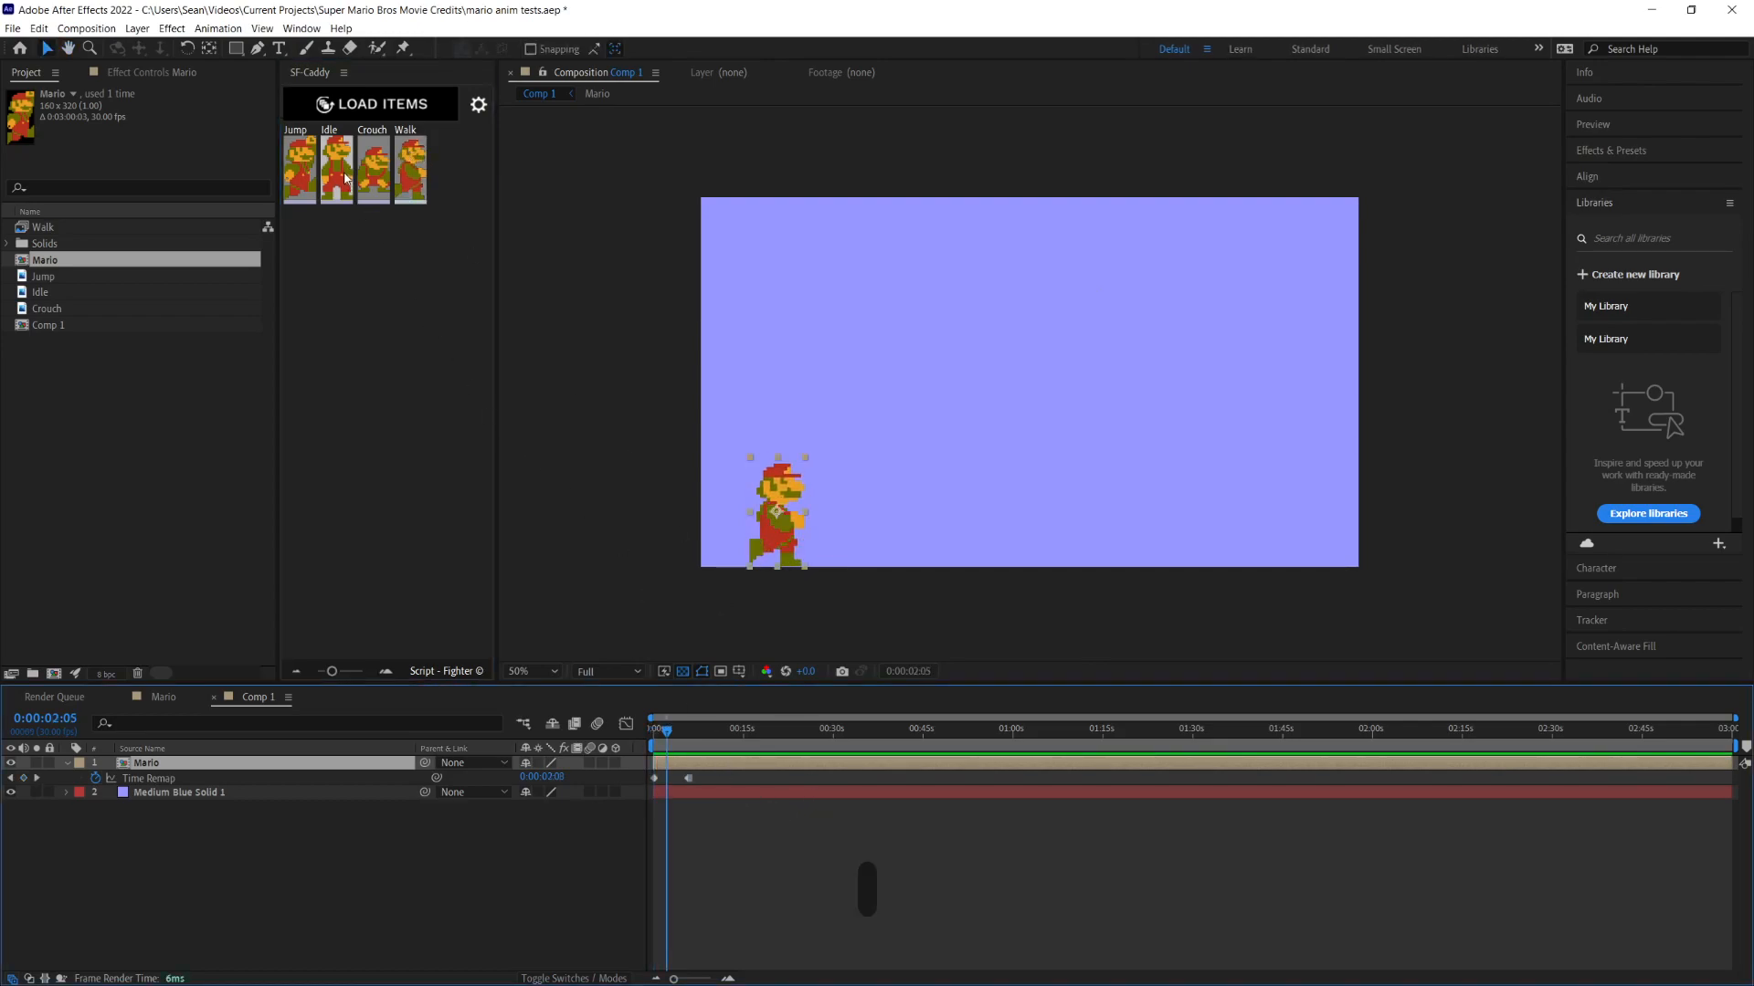
left_click(656, 729)
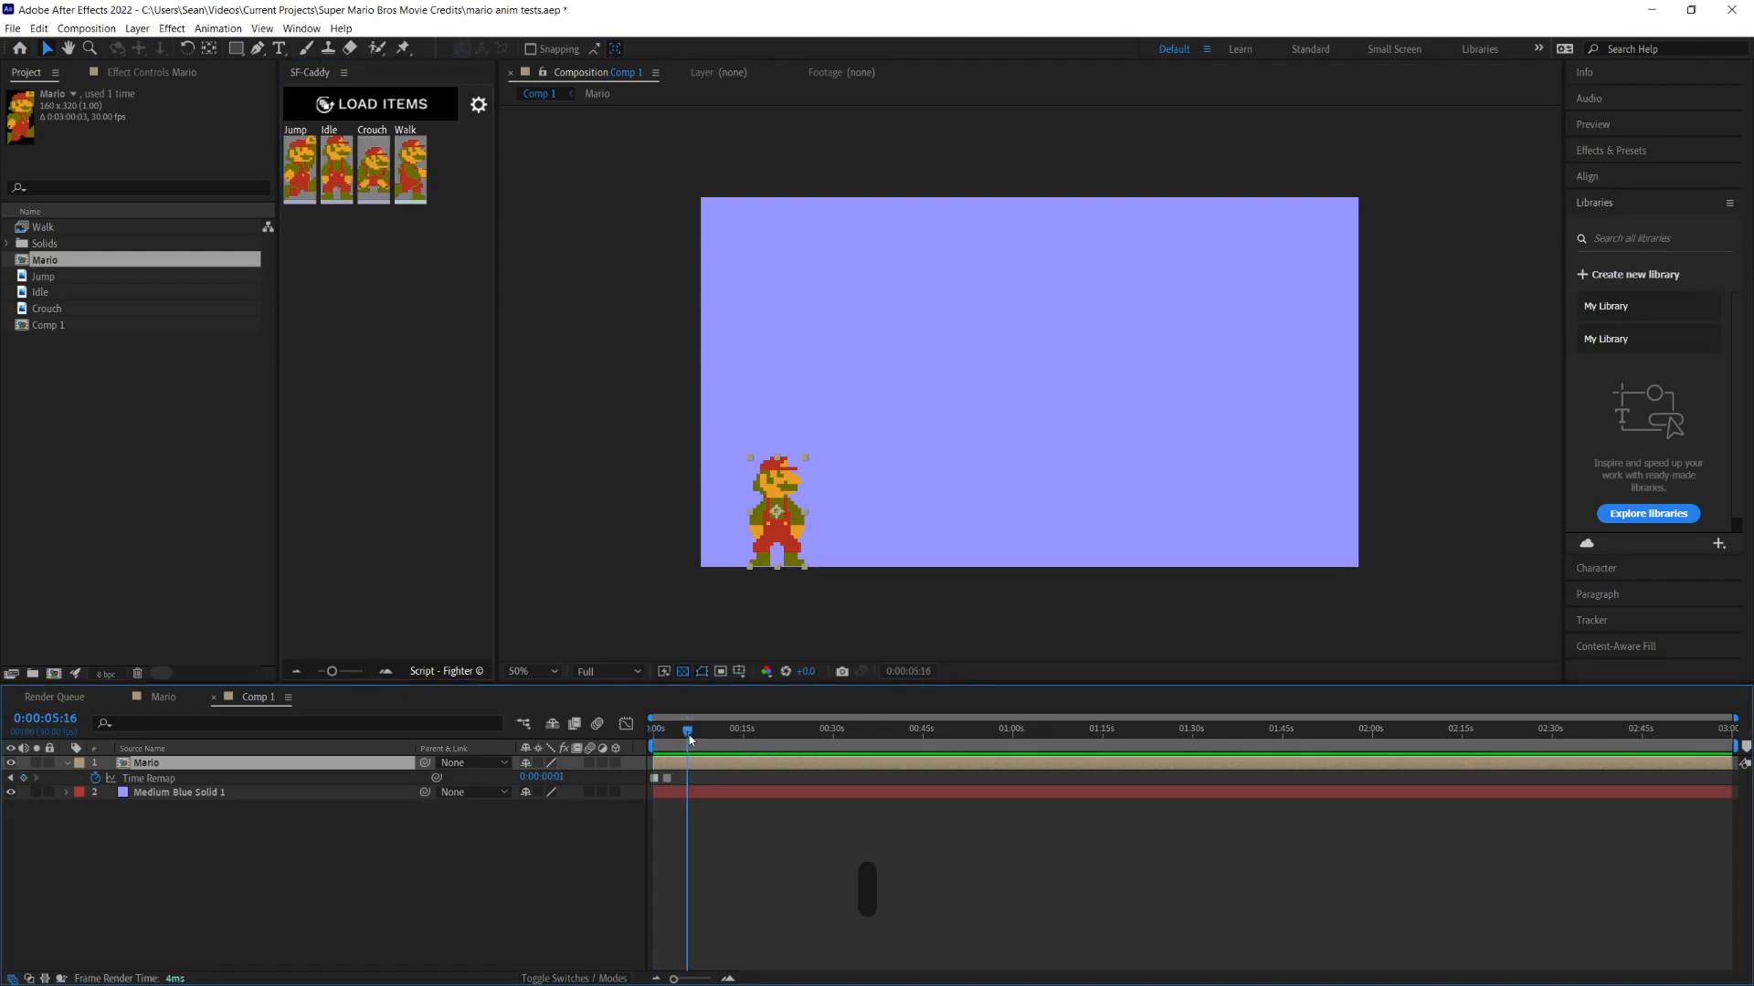
left_click_drag(689, 729, 668, 729)
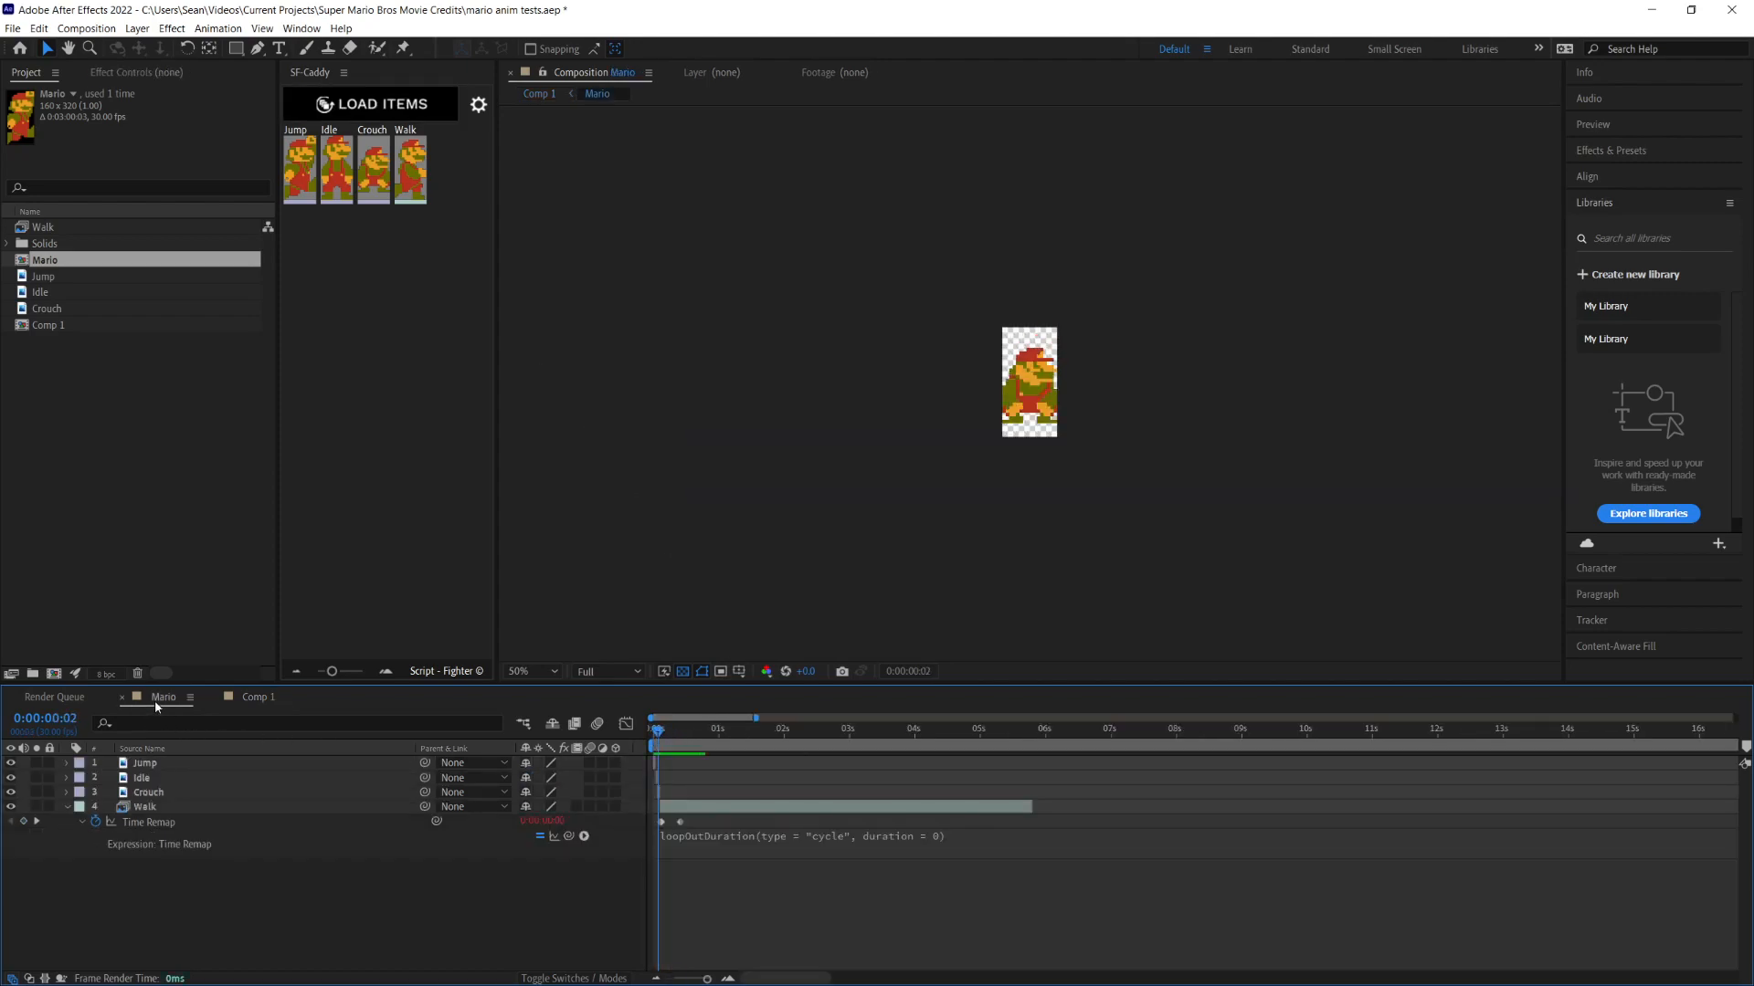
left_click(148, 791)
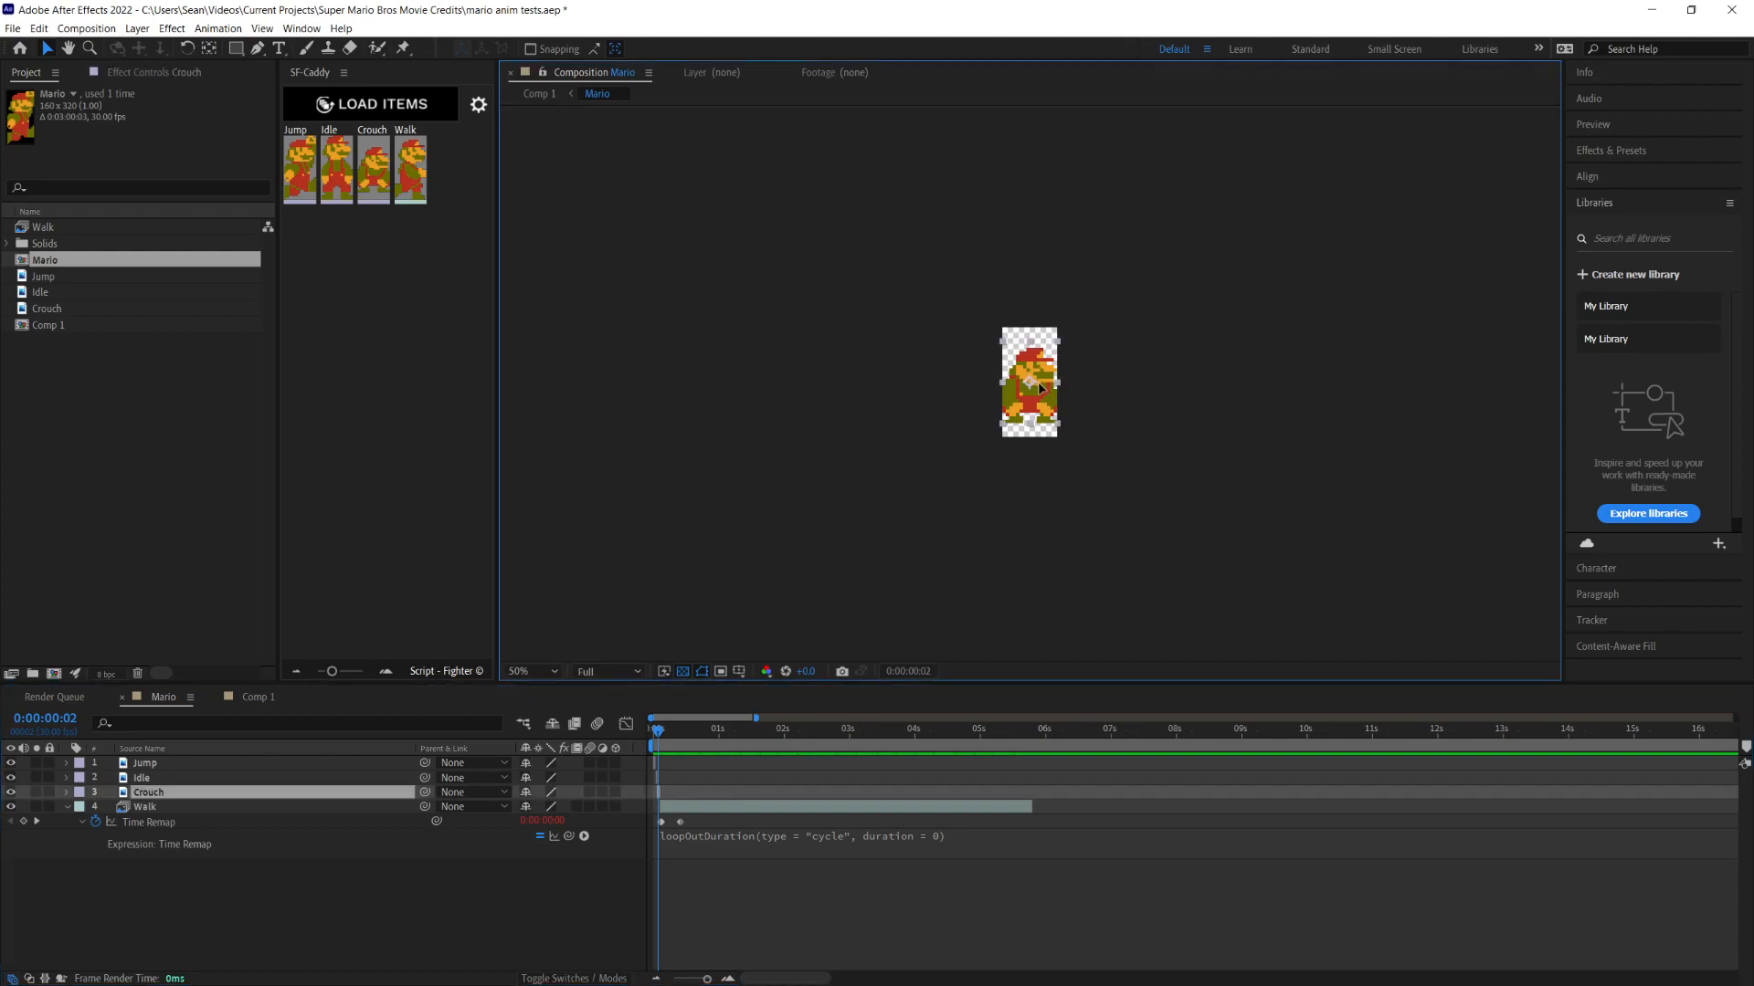